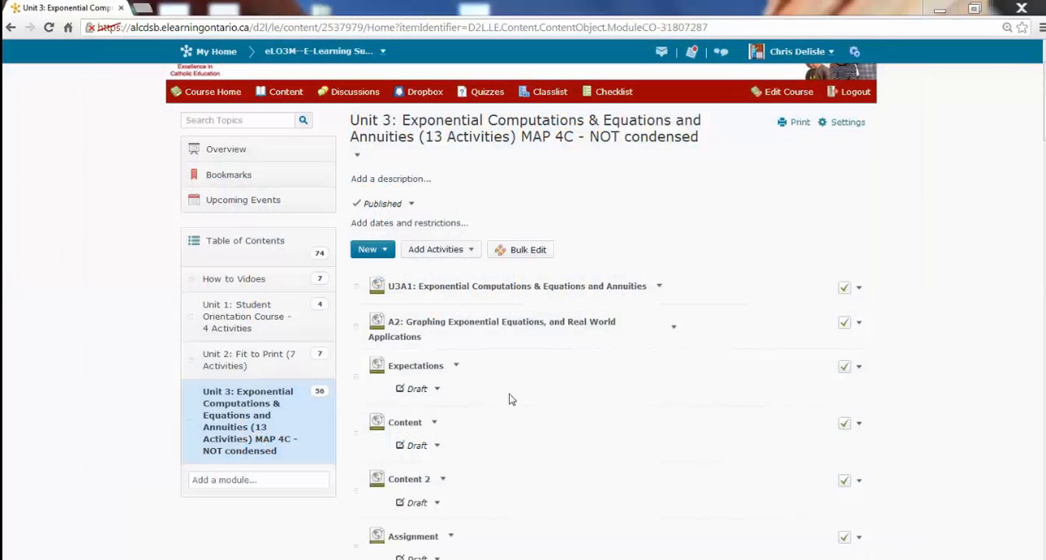
{"action": "mouse_move", "coordinate": [442, 327]}
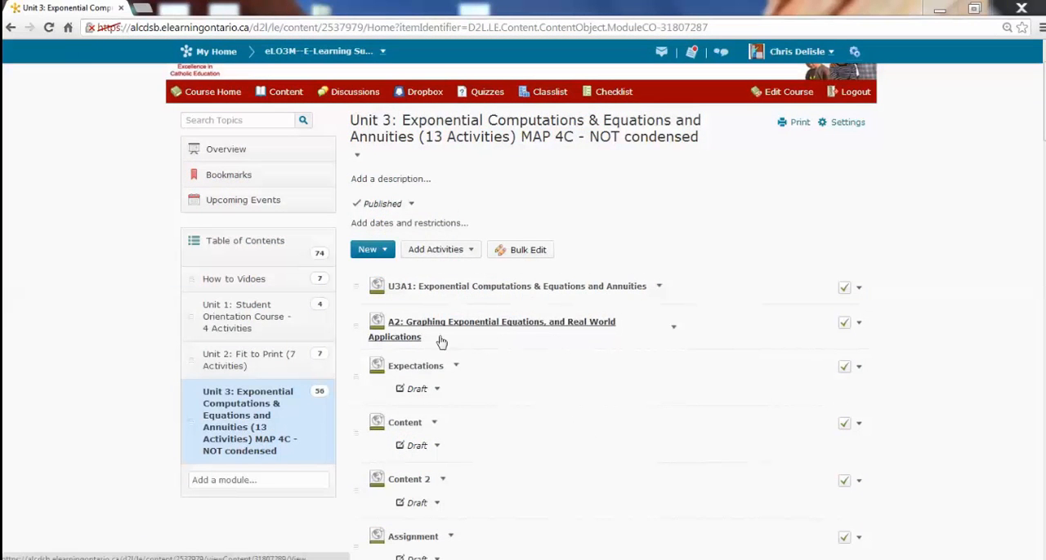
{"action": "mouse_move", "coordinate": [408, 482]}
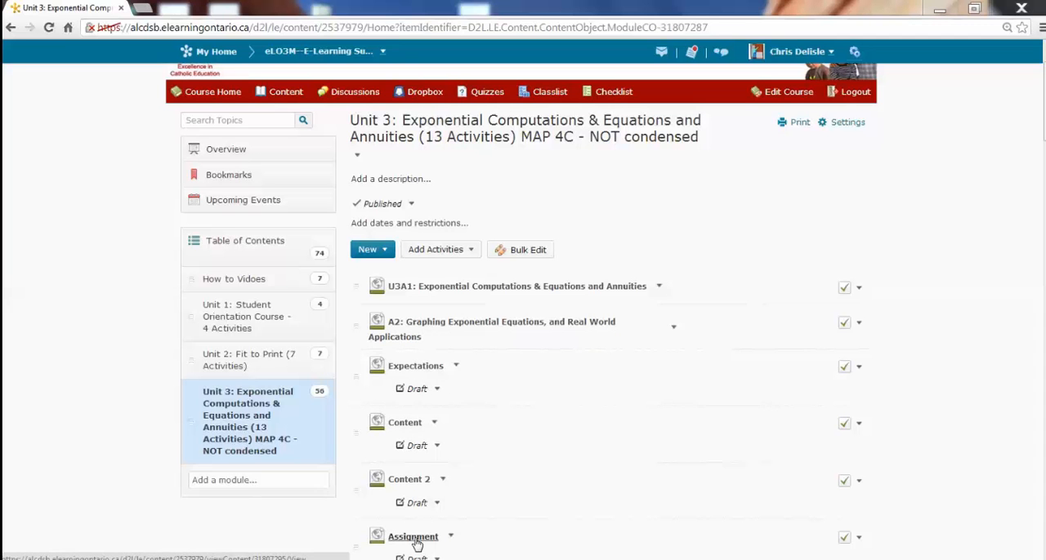
{"action": "mouse_move", "coordinate": [456, 469]}
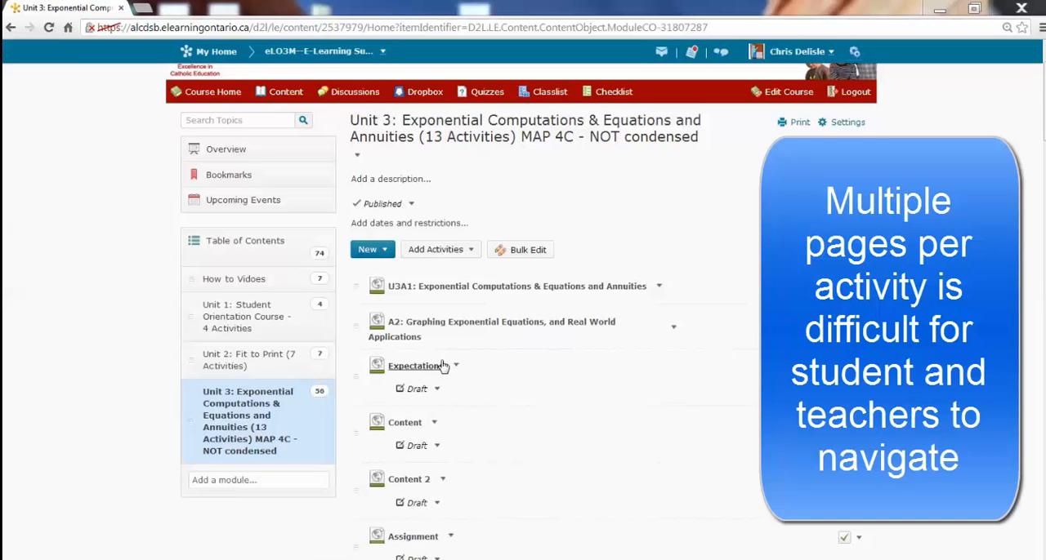
- Open the A2: Graphing Exponential Equations, and Real World Applications topic in Unit 3
{"action": "left_click", "coordinate": [498, 320]}
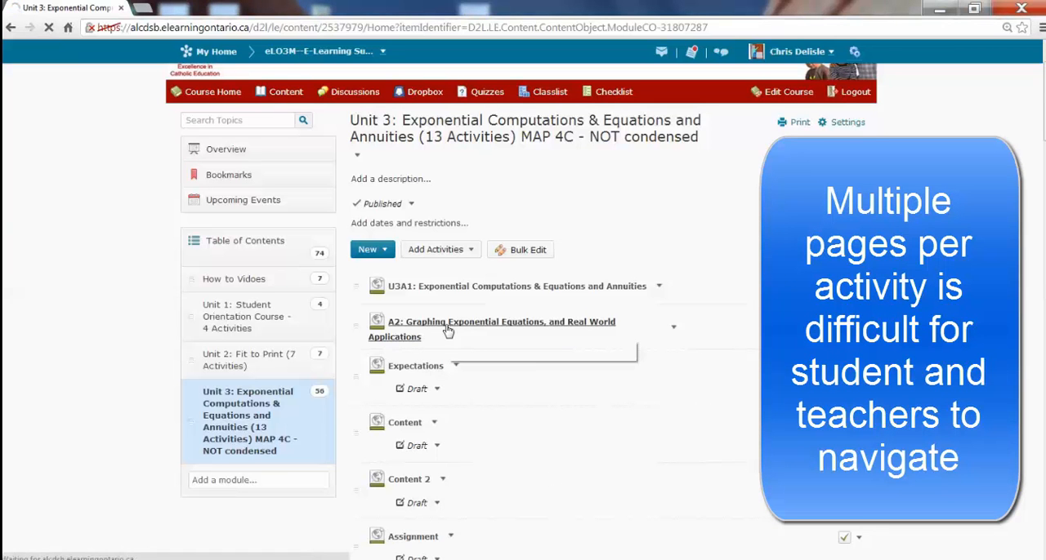
{"action": "left_click", "coordinate": [491, 327]}
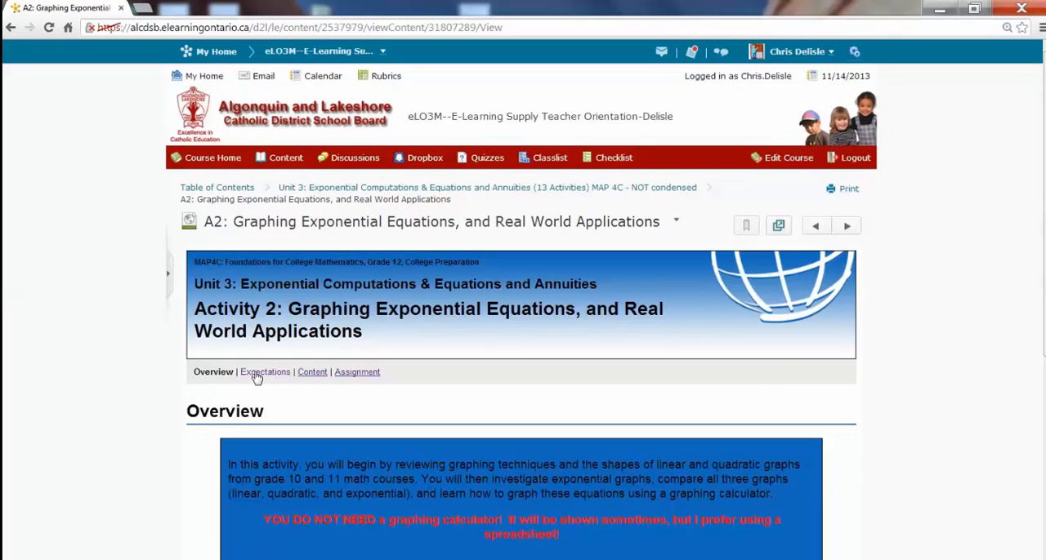
{"action": "mouse_move", "coordinate": [281, 379]}
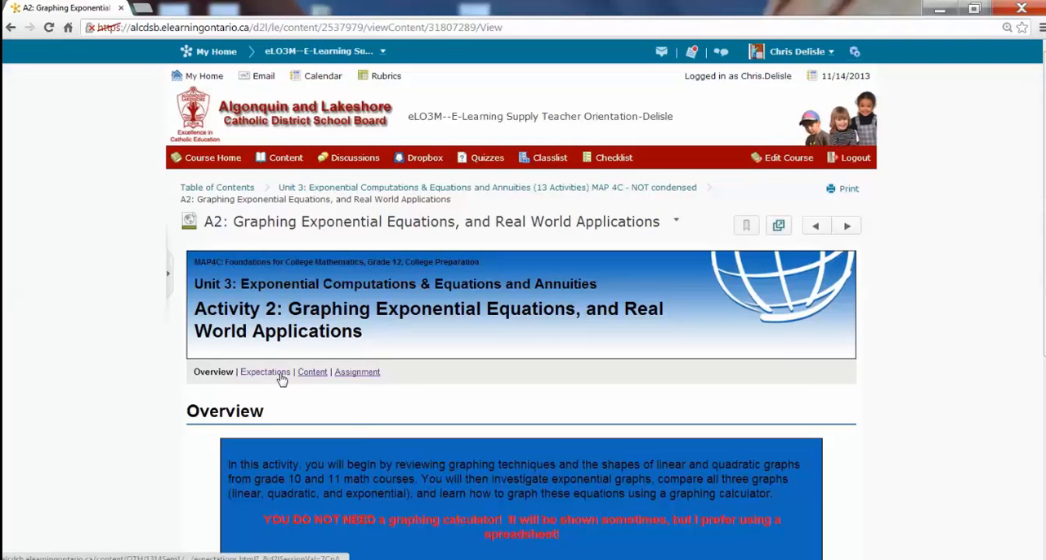
- Read through the A2 activity's Expectations, Content and Assignment pages in turn
{"action": "left_click", "coordinate": [265, 372]}
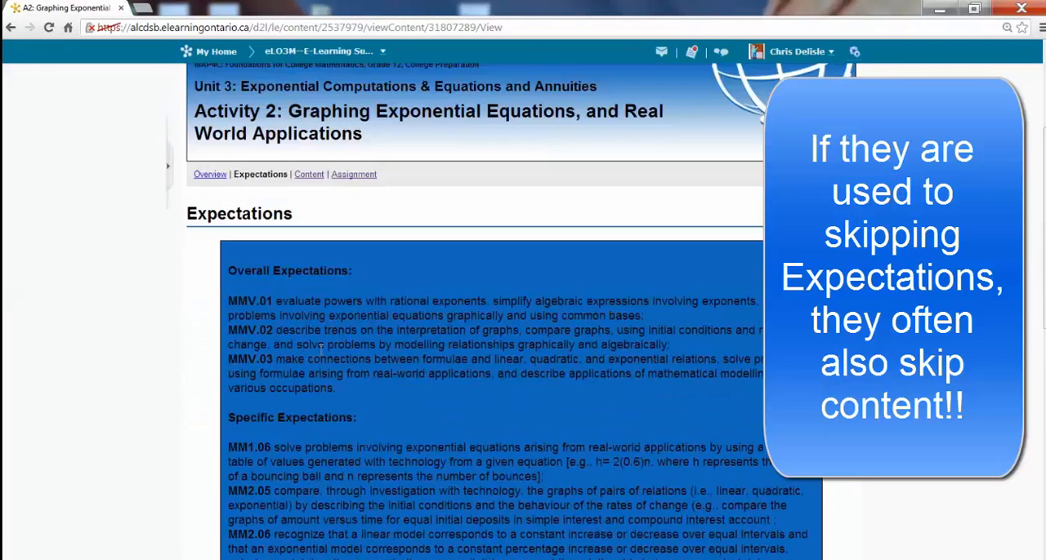
{"action": "left_click", "coordinate": [309, 174]}
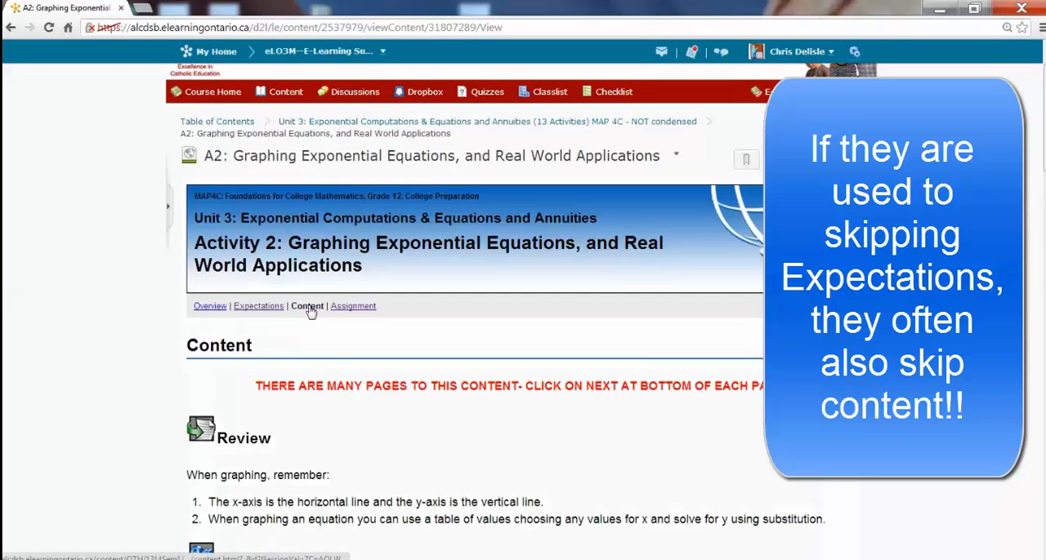
{"action": "scroll", "scroll_direction": "down", "scroll_amount": 3}
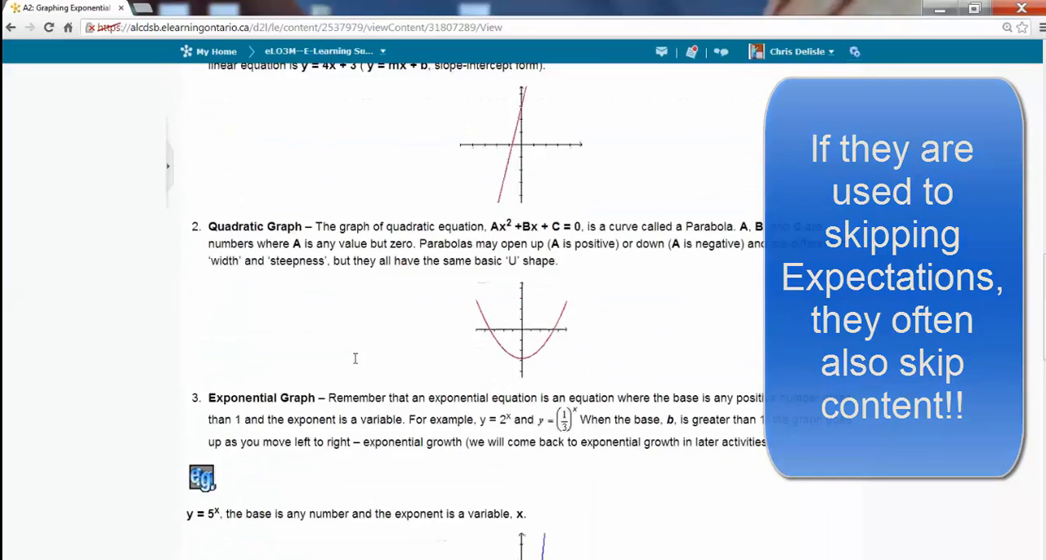
{"action": "scroll", "scroll_direction": "down", "scroll_amount": 3}
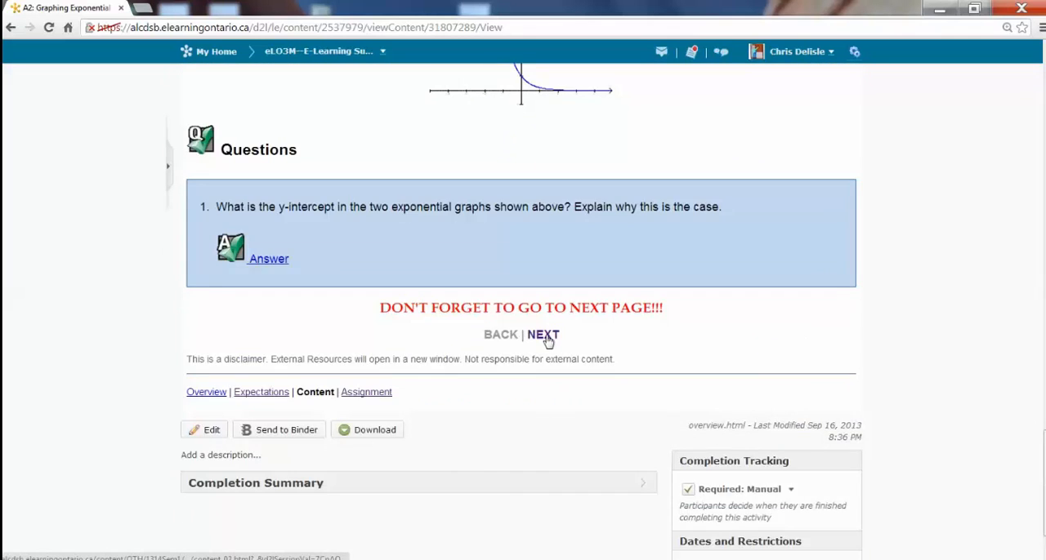
{"action": "left_click", "coordinate": [543, 335]}
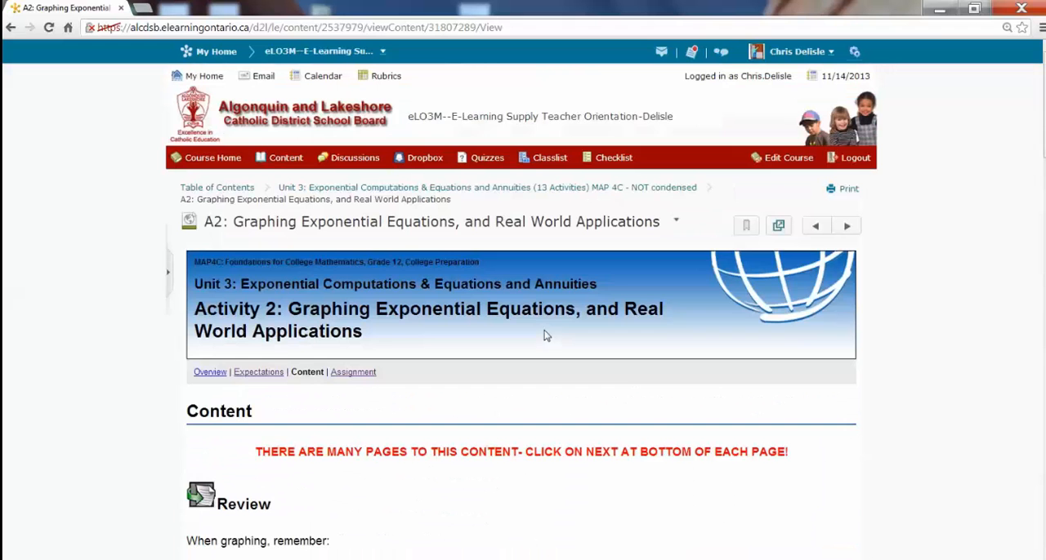
{"action": "left_click", "coordinate": [353, 372]}
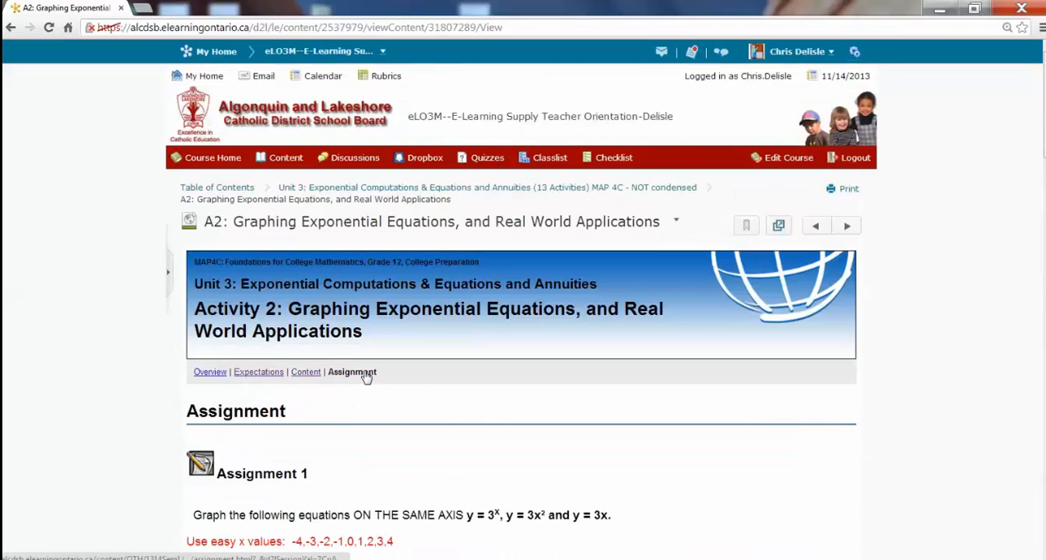
{"action": "scroll", "scroll_direction": "down", "scroll_amount": 3}
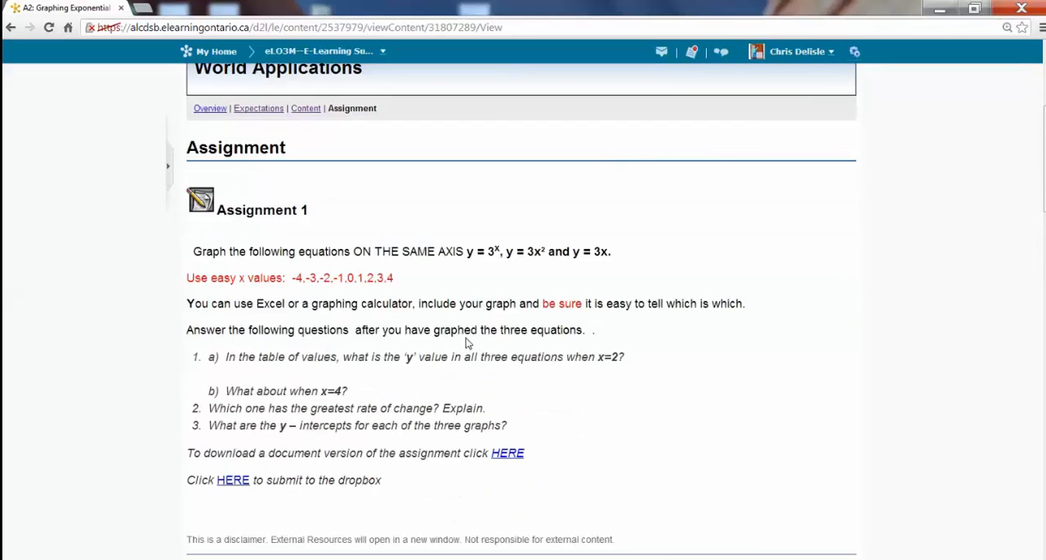
{"action": "scroll", "scroll_direction": "up", "scroll_amount": 3}
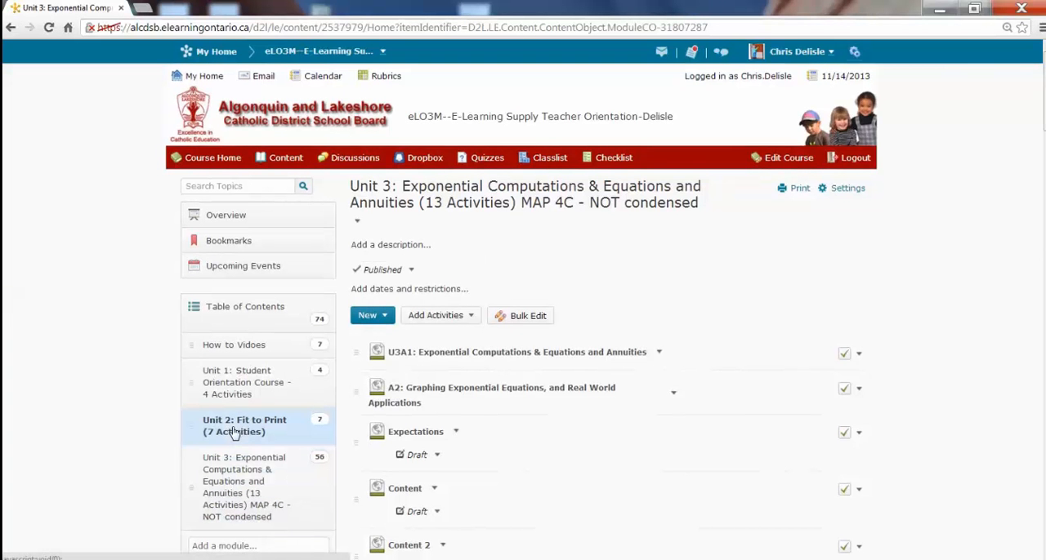
- Open U2A3: Just The Facts from the Unit 2: Fit to Print module and scroll through it
{"action": "left_click", "coordinate": [245, 425]}
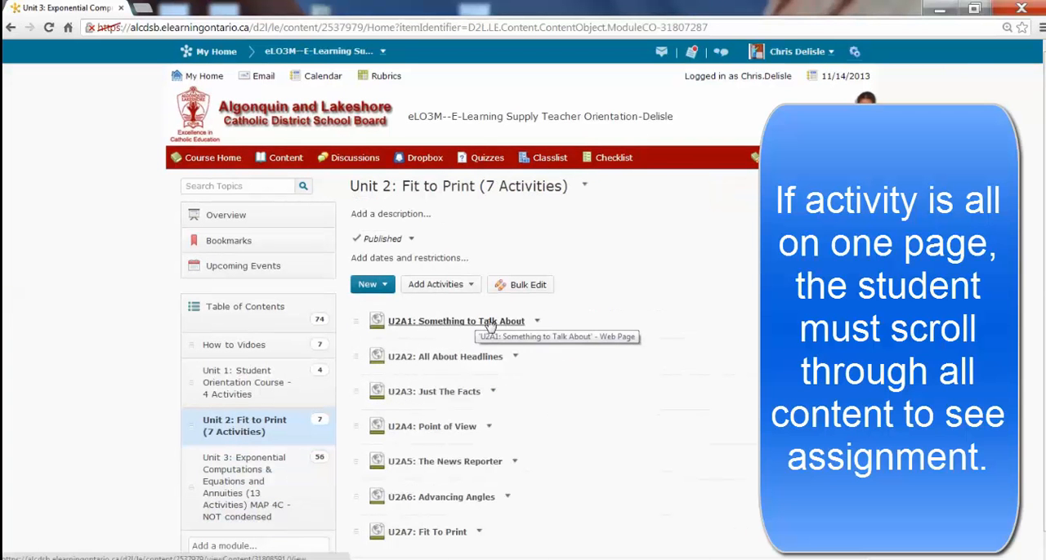
{"action": "left_click", "coordinate": [435, 392]}
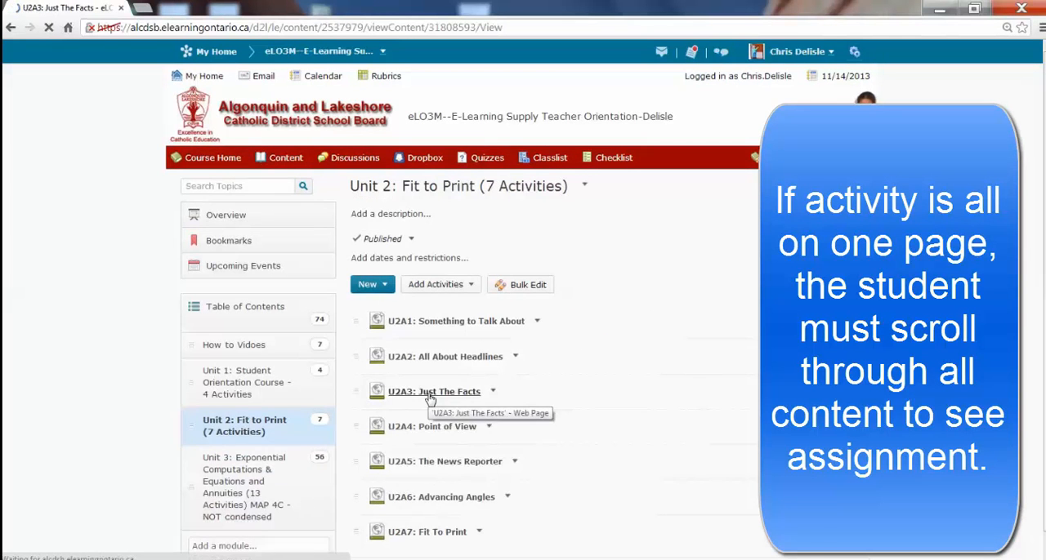
{"action": "left_click", "coordinate": [434, 392]}
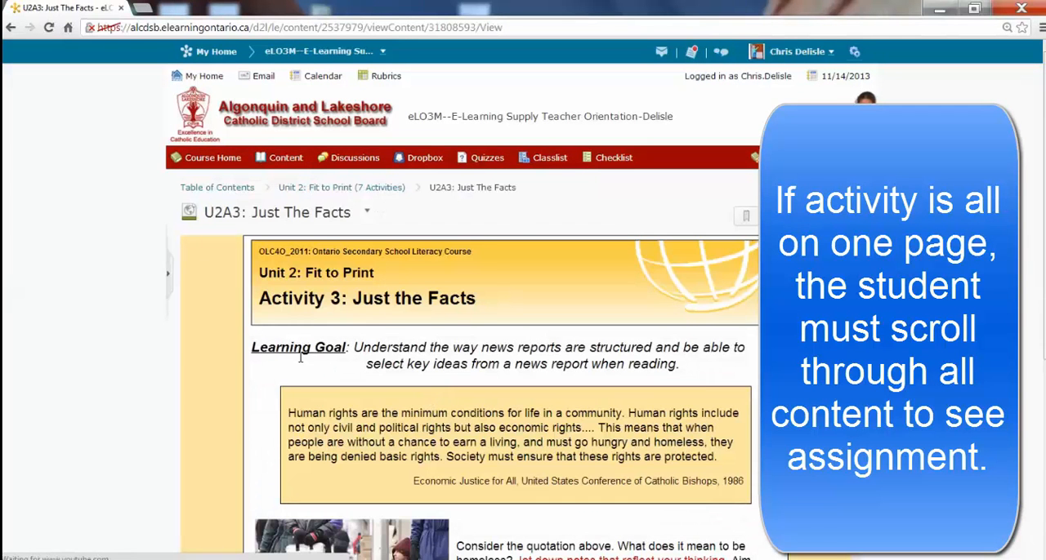
{"action": "scroll", "scroll_direction": "down", "scroll_amount": 3}
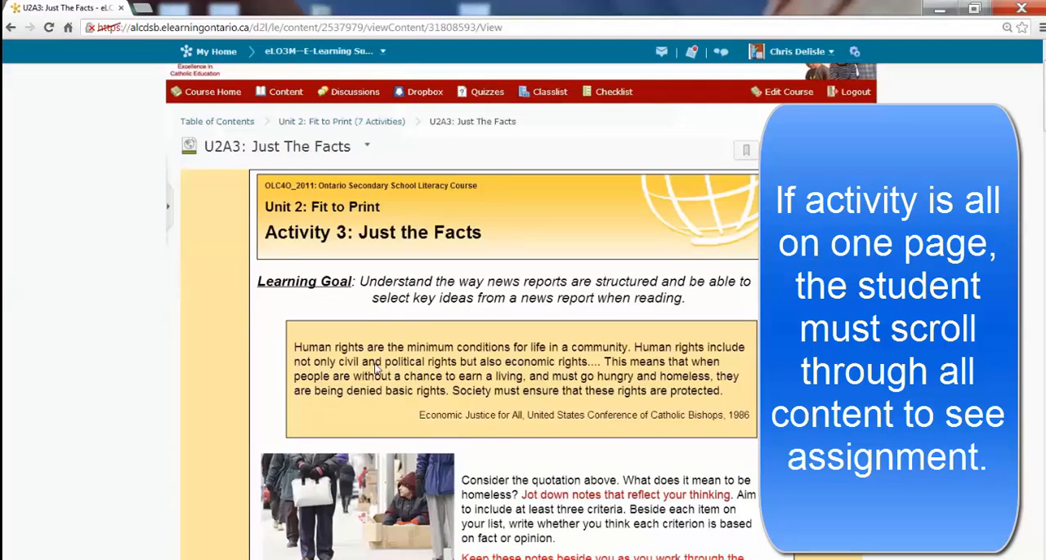
{"action": "scroll", "scroll_direction": "down", "scroll_amount": 3}
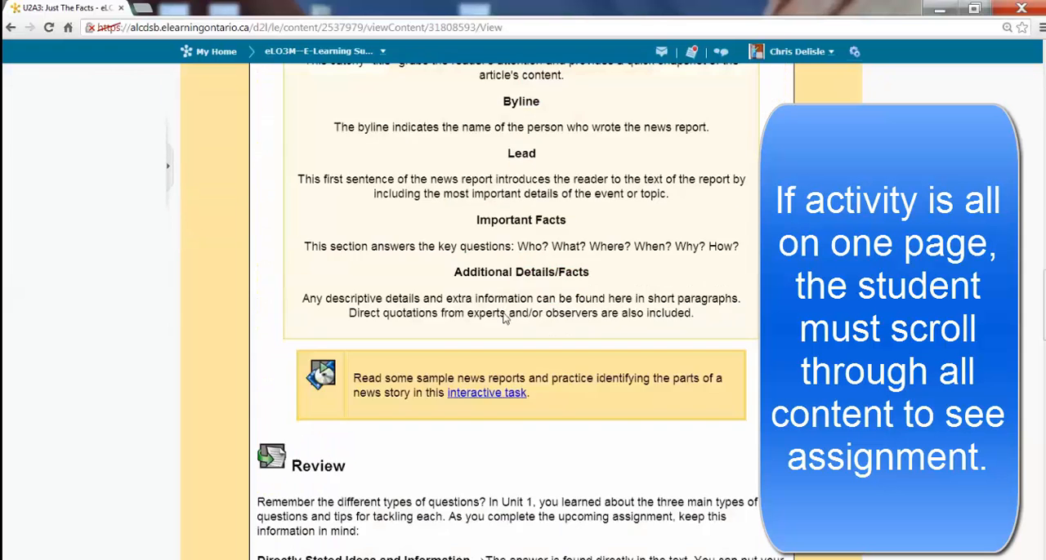
{"action": "scroll", "scroll_direction": "down", "scroll_amount": 3}
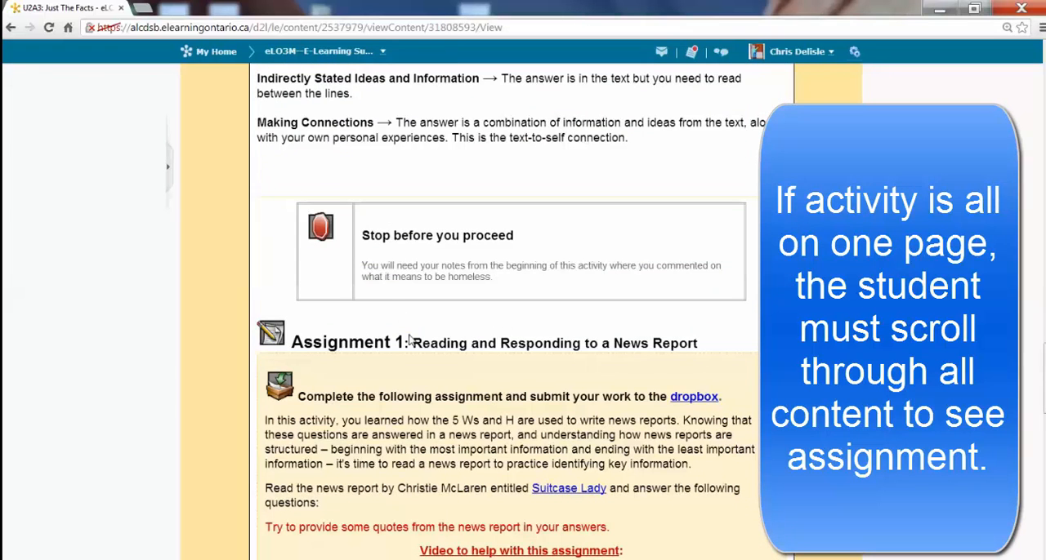
{"action": "mouse_move", "coordinate": [389, 296]}
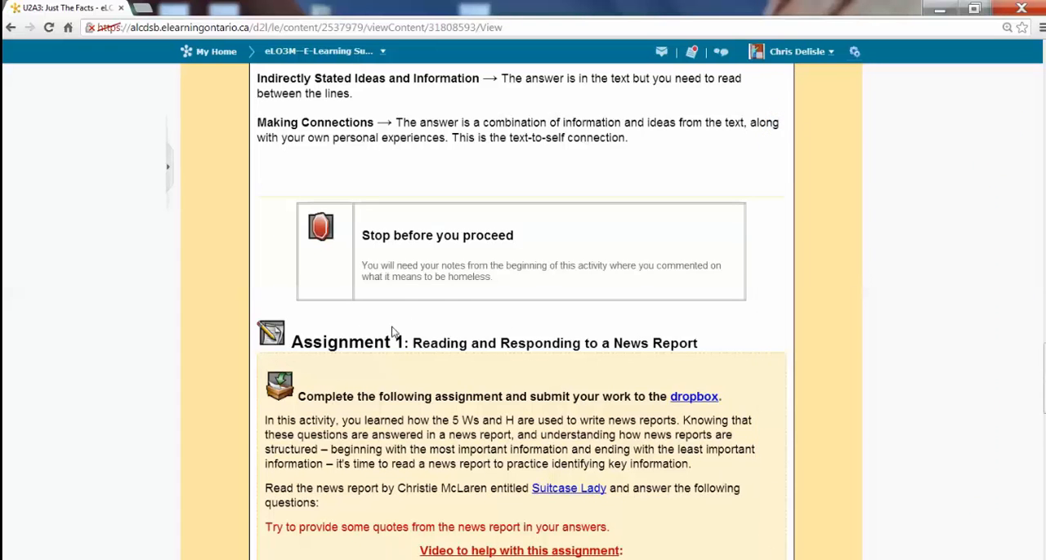
{"action": "scroll", "scroll_direction": "down", "scroll_amount": 3}
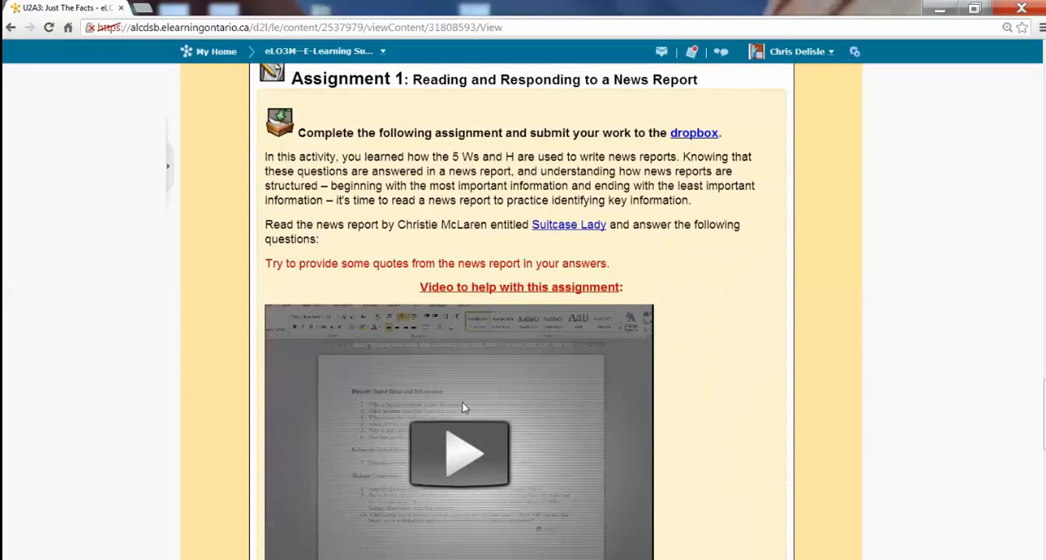
{"action": "scroll", "scroll_direction": "up", "scroll_amount": 3}
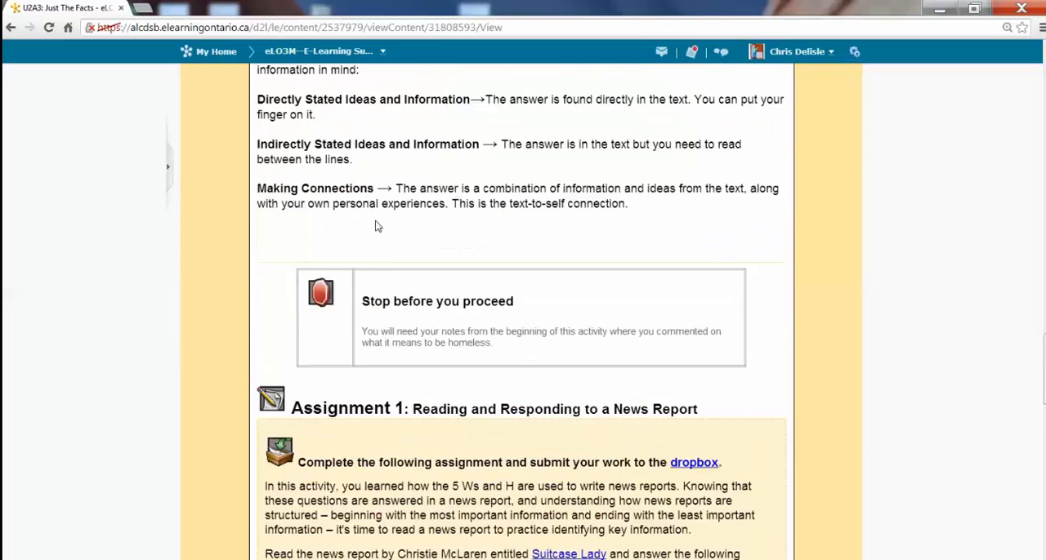
{"action": "scroll", "scroll_direction": "up", "scroll_amount": 3}
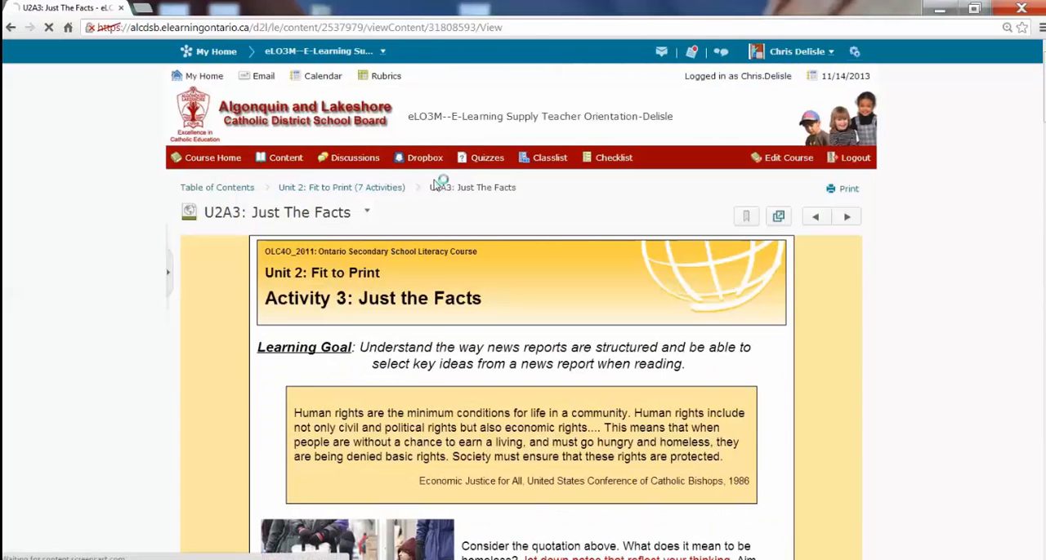
- Return via the Unit 2 breadcrumb and bring up the Unit 3 module's topic list
{"action": "left_click", "coordinate": [340, 186]}
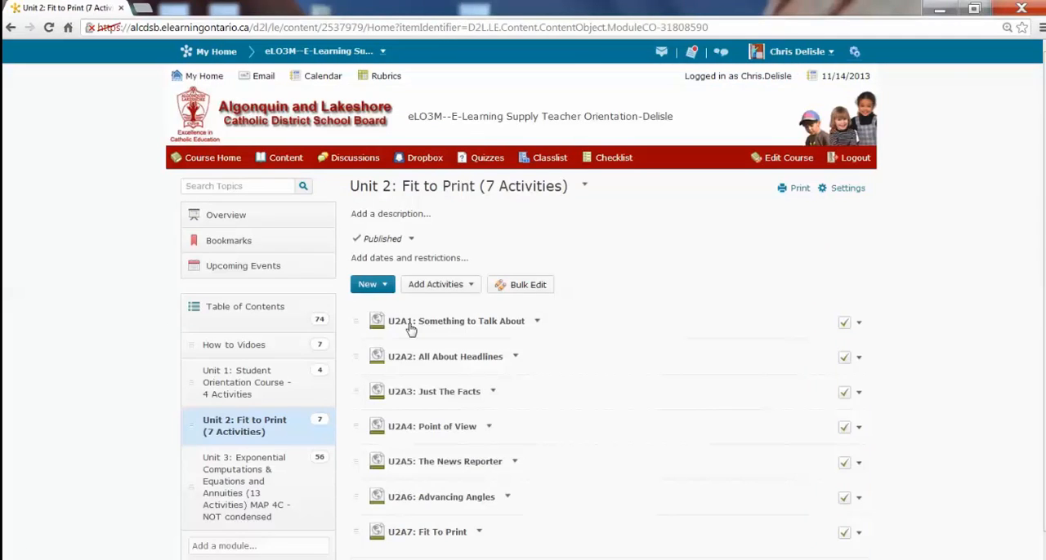
{"action": "left_click", "coordinate": [249, 487]}
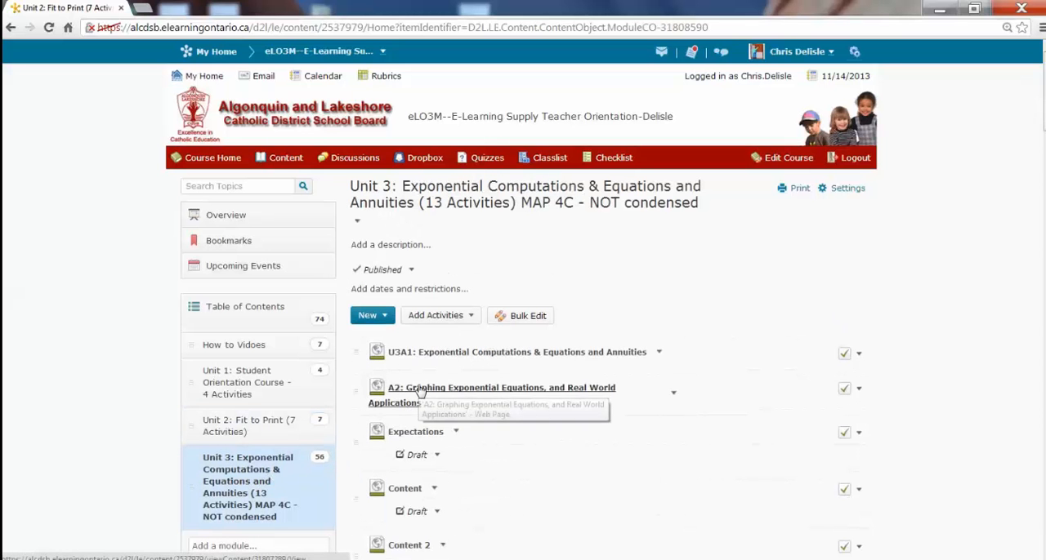
{"action": "scroll", "scroll_direction": "down", "scroll_amount": 3}
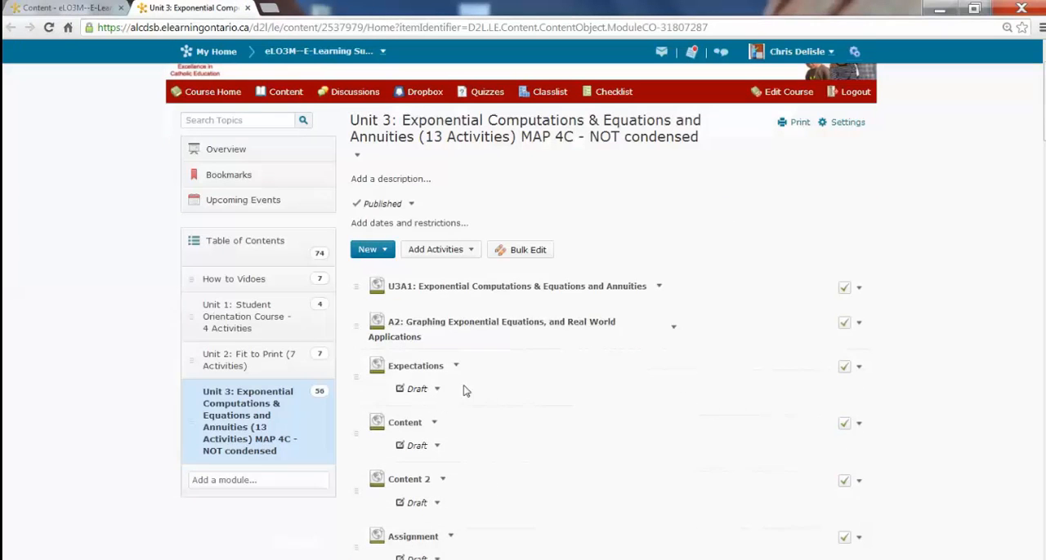
- Open the A2 Graphing Exponential Equations page from the Unit 3 list
{"action": "left_click", "coordinate": [493, 320]}
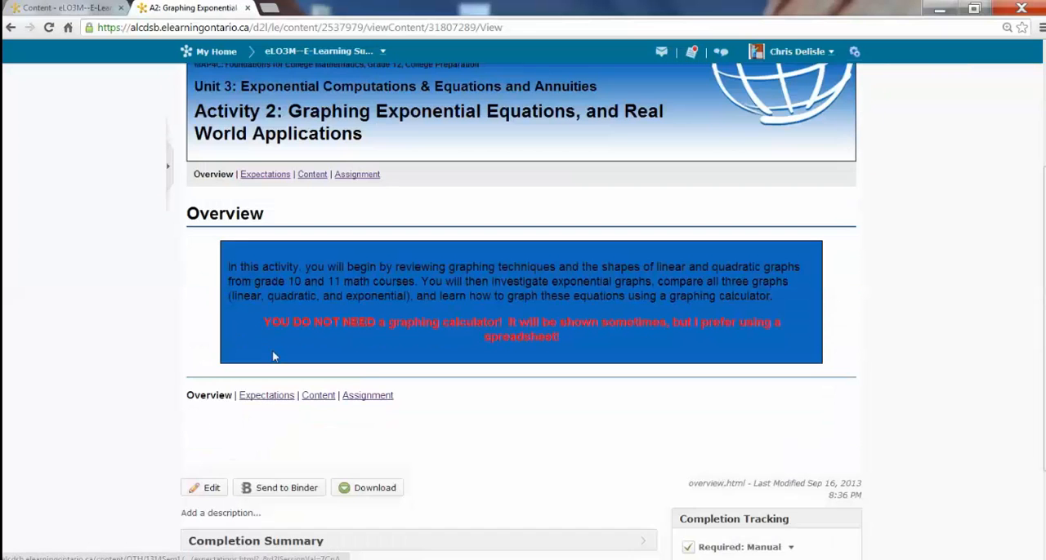
{"action": "mouse_move", "coordinate": [304, 214]}
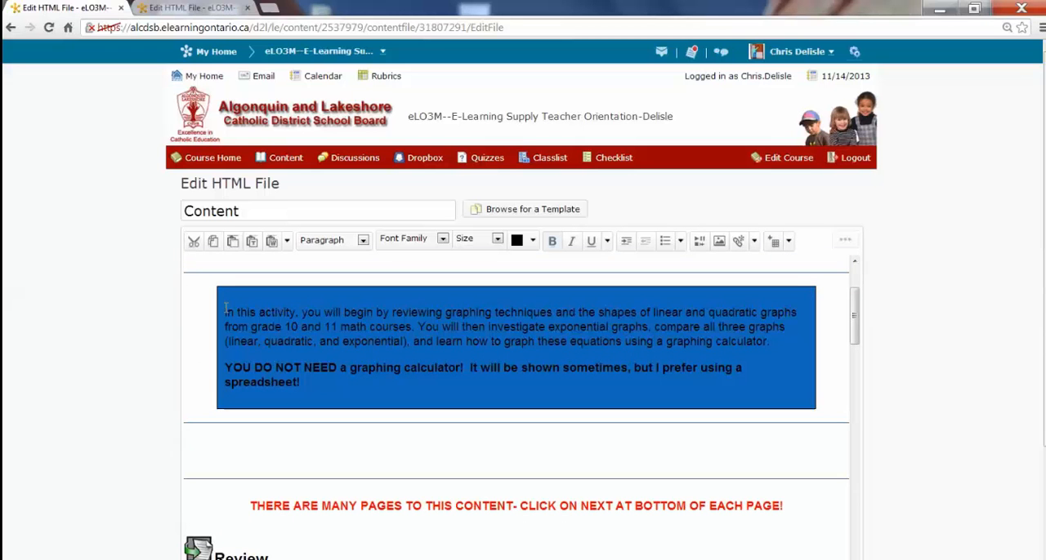
- Add a 'Learning Goal:' label before the intro and retitle the topic 'U3A2: Graphing Exponential Equations'
{"action": "type", "text": "Learning Goal:"}
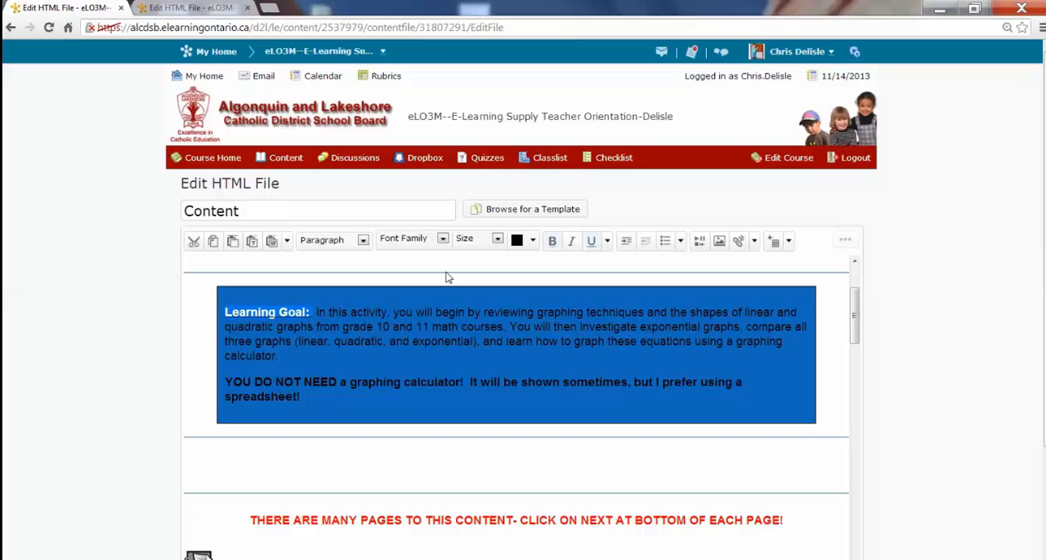
{"action": "scroll", "scroll_direction": "up", "scroll_amount": 3}
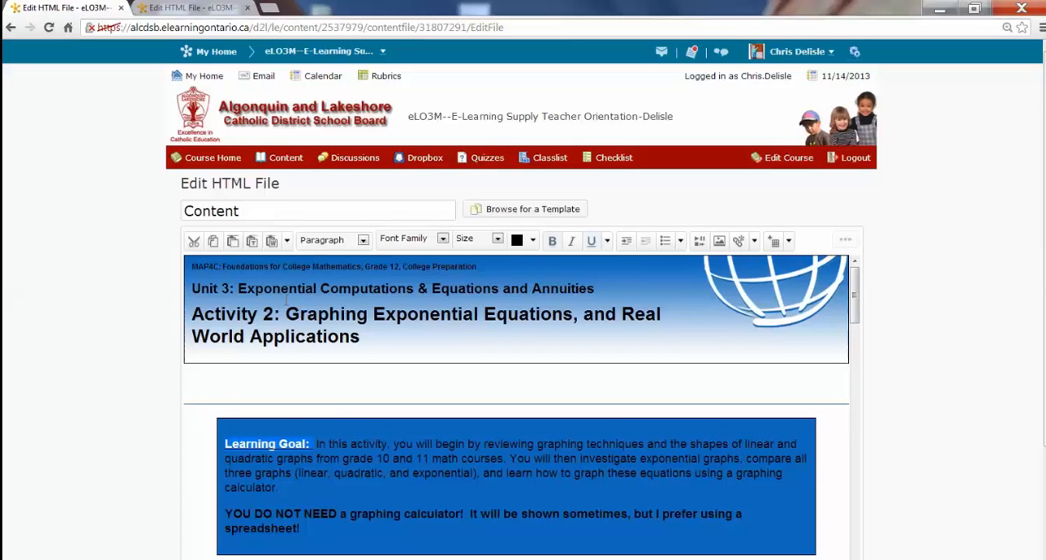
{"action": "triple_click", "coordinate": [317, 211]}
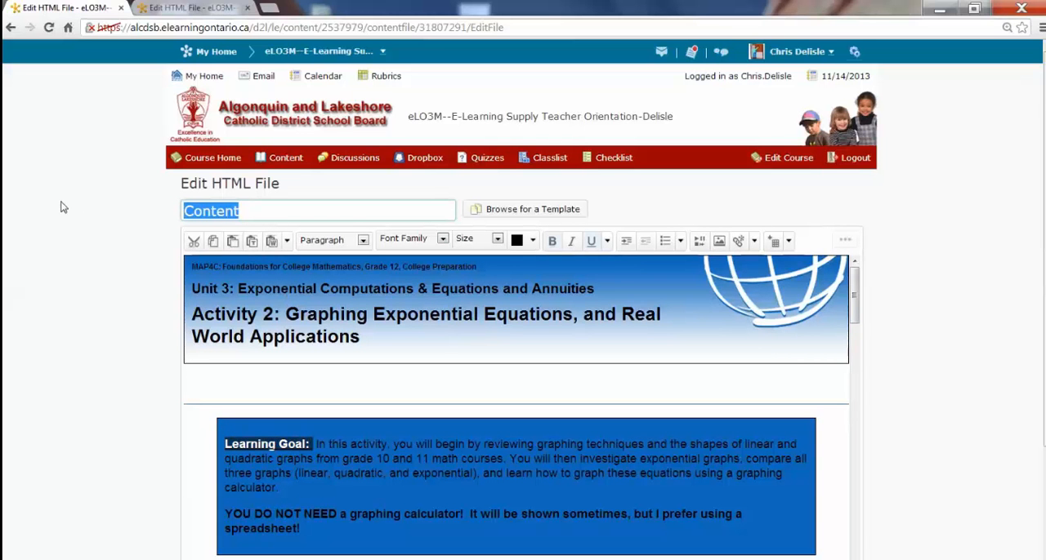
{"action": "type", "text": "U3A3"}
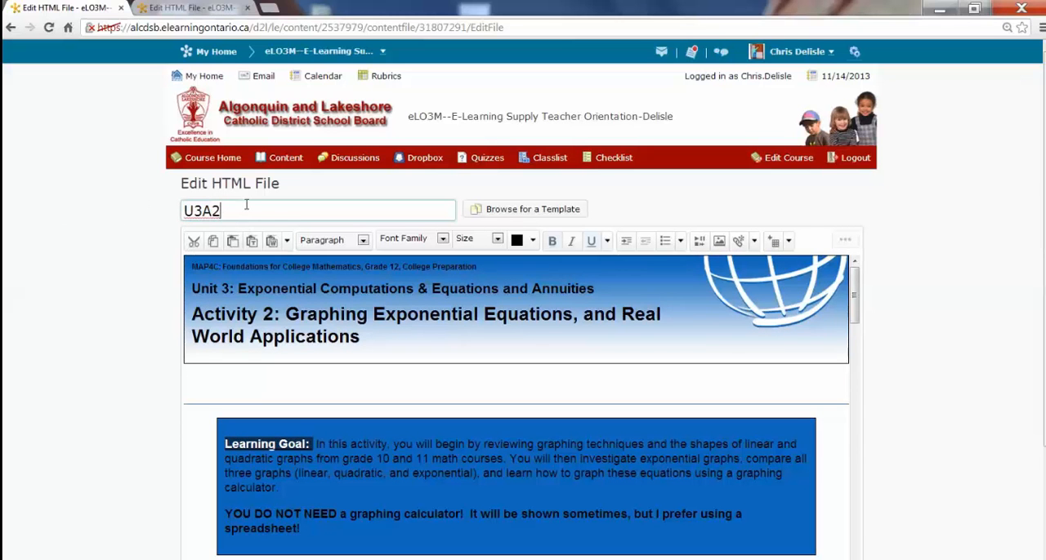
{"action": "type", "text": ":"}
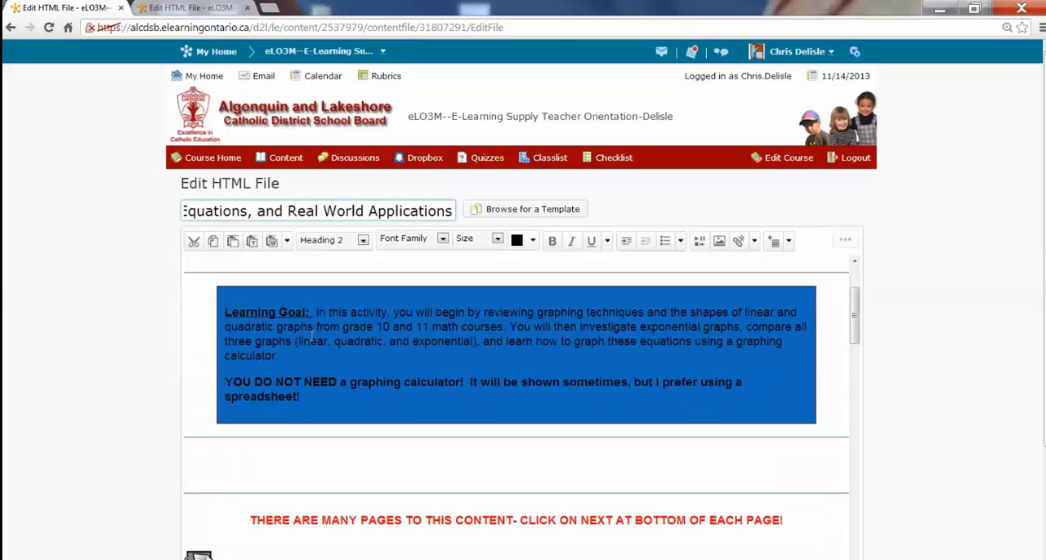
{"action": "left_click", "coordinate": [193, 7]}
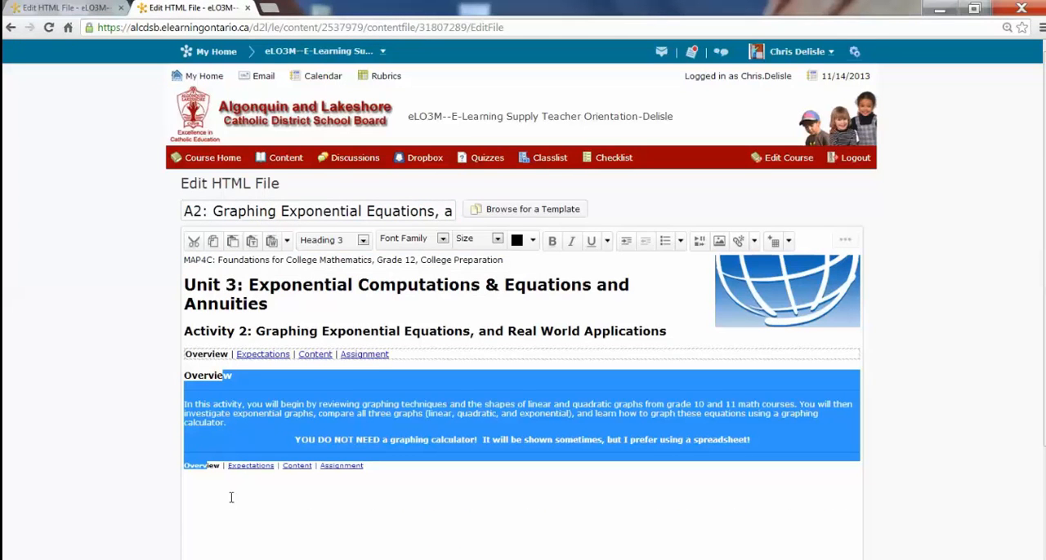
- Cancel out of the A2 editor and return to the Unit 3 topic list
{"action": "scroll", "scroll_direction": "down", "scroll_amount": 3}
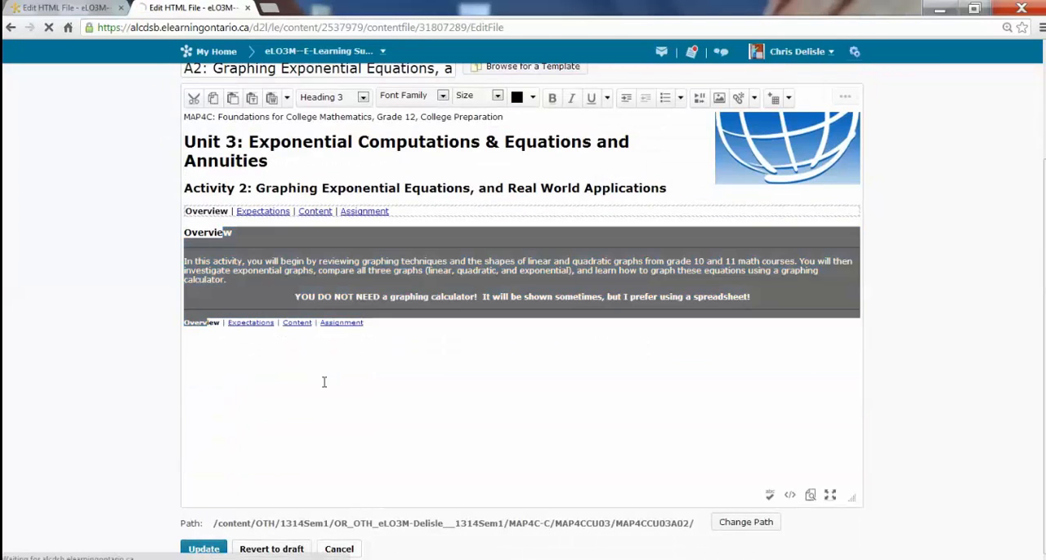
{"action": "left_click", "coordinate": [202, 549]}
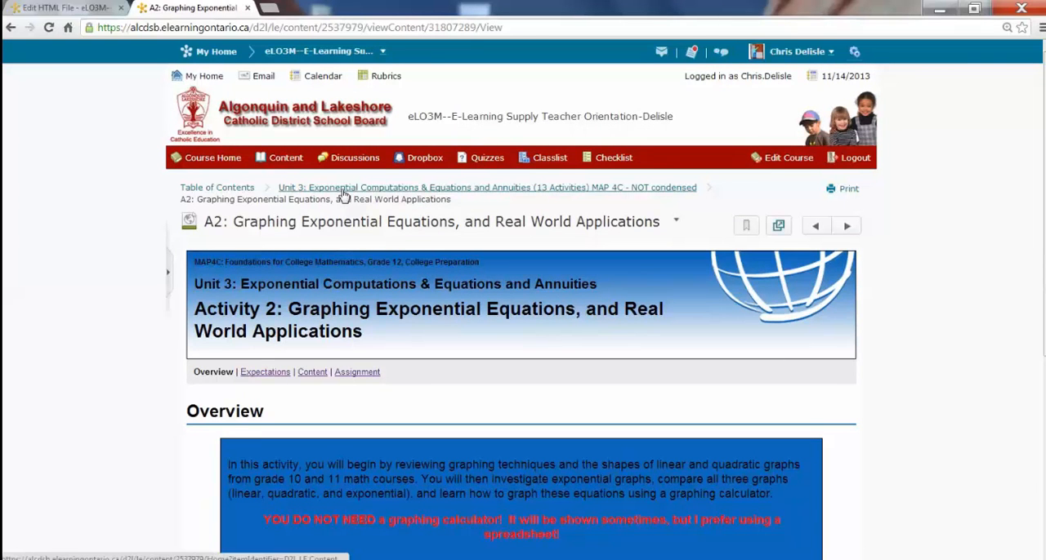
{"action": "left_click", "coordinate": [486, 186]}
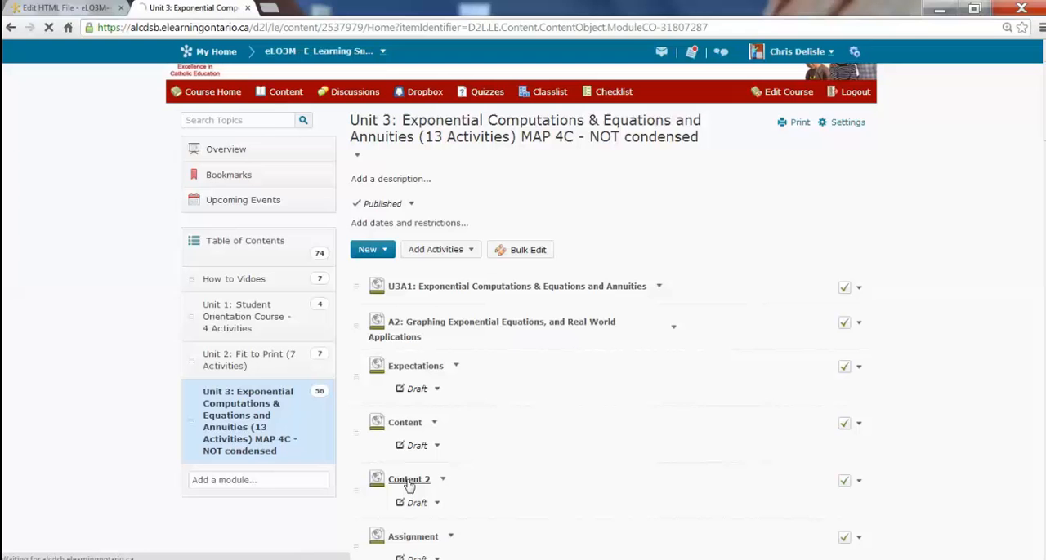
- Open the Content 2 topic for editing and scroll through its graph-comparison material
{"action": "left_click", "coordinate": [409, 480]}
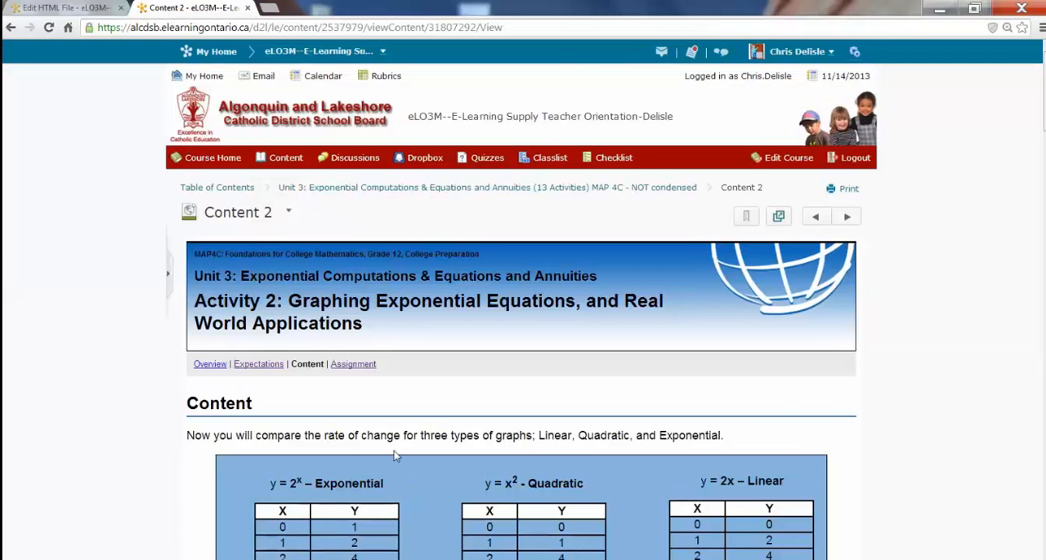
{"action": "left_click", "coordinate": [288, 213]}
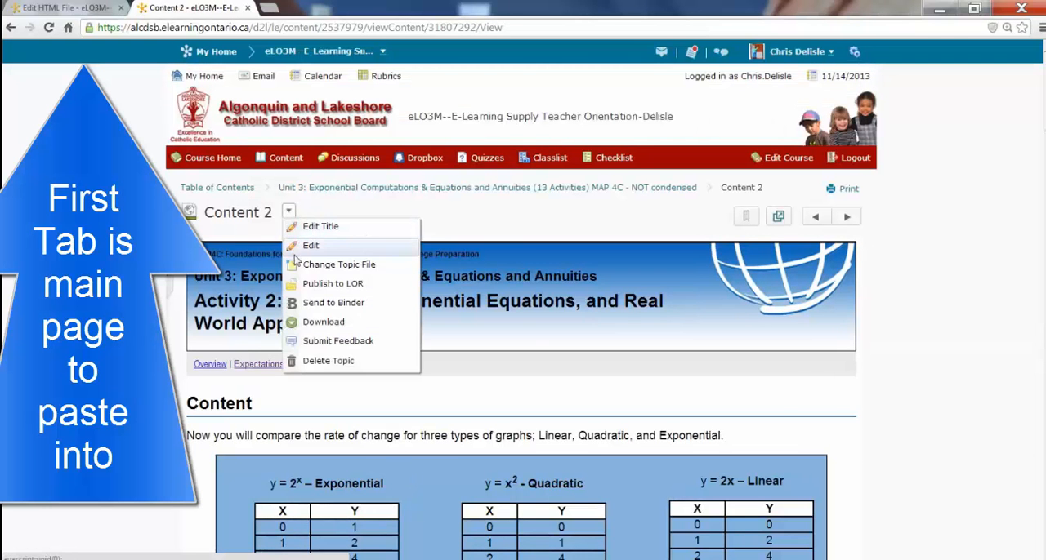
{"action": "left_click", "coordinate": [311, 245]}
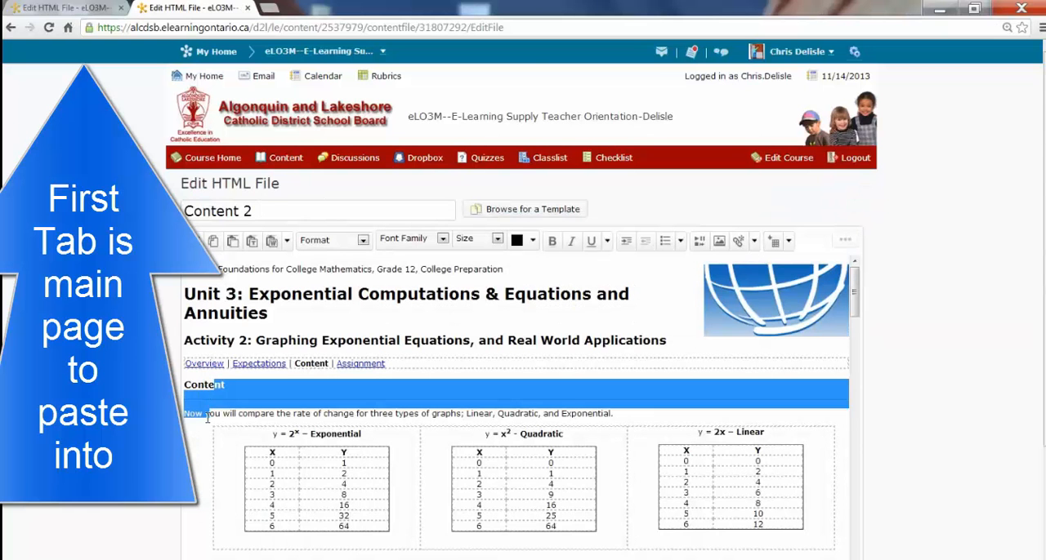
{"action": "scroll", "scroll_direction": "down", "scroll_amount": 3}
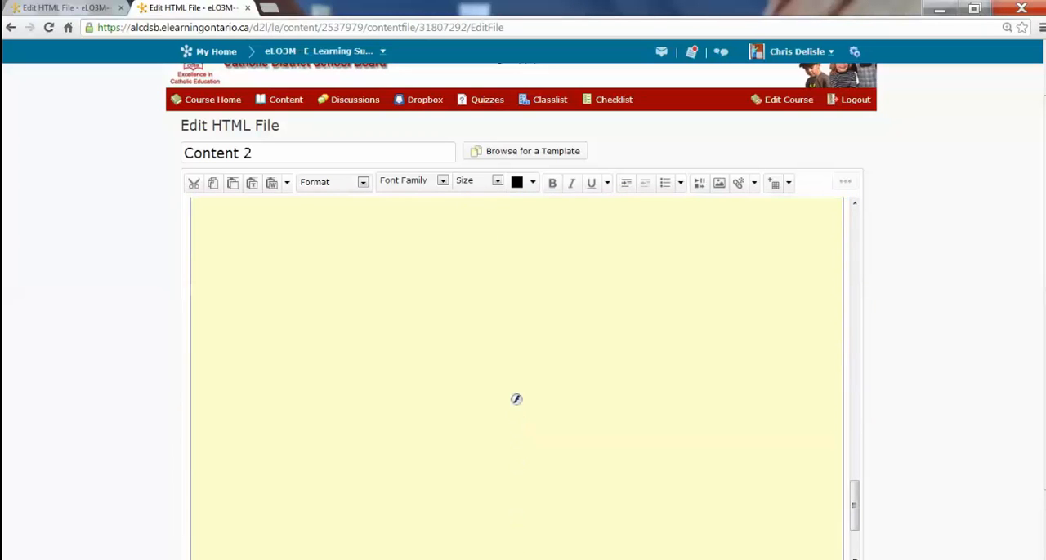
{"action": "scroll", "scroll_direction": "down", "scroll_amount": 3}
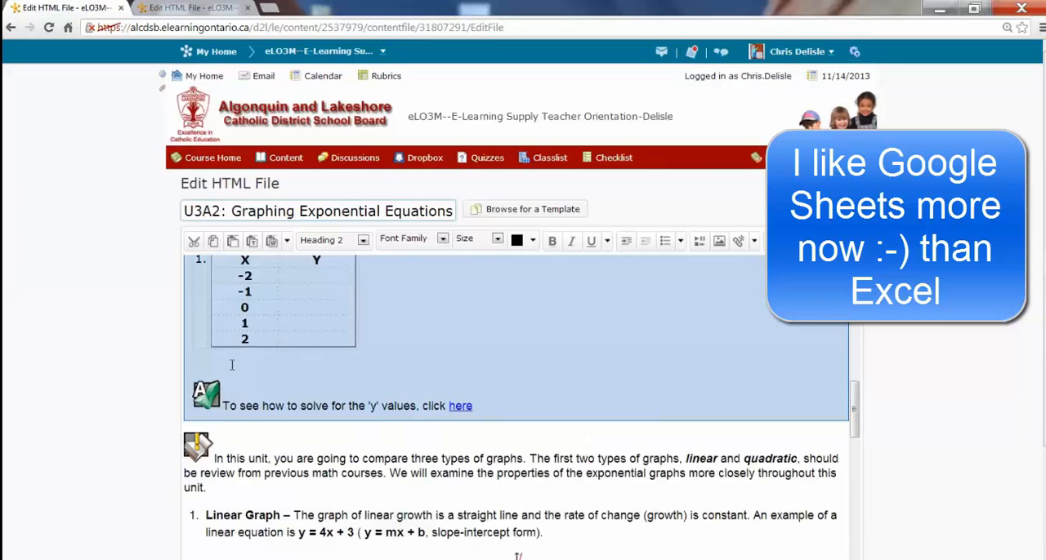
- Paste the Content 2 material at the bottom of the U3A2 page and cancel the Content 2 editor
{"action": "scroll", "scroll_direction": "down", "scroll_amount": 3}
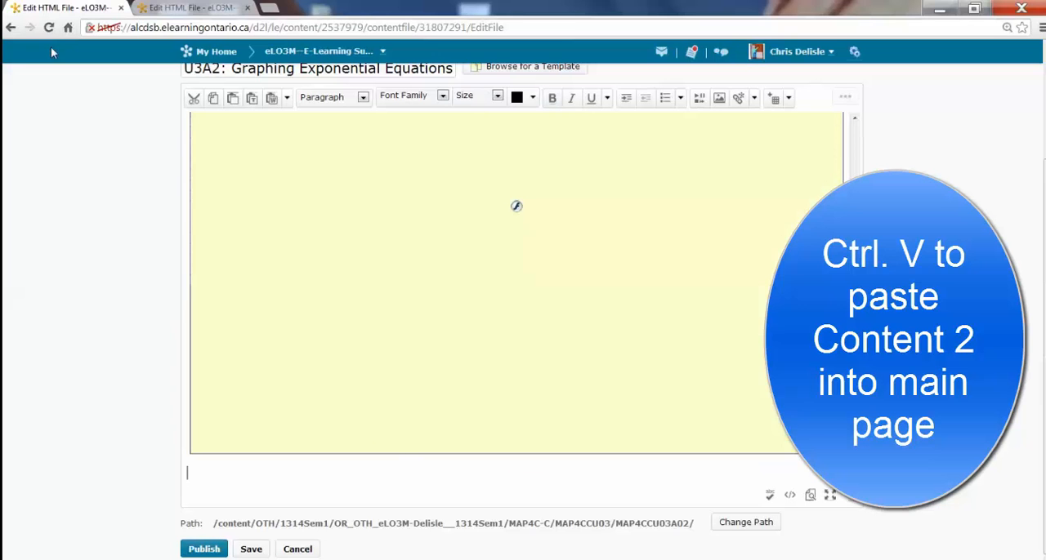
{"action": "key", "text": "ctrl+v"}
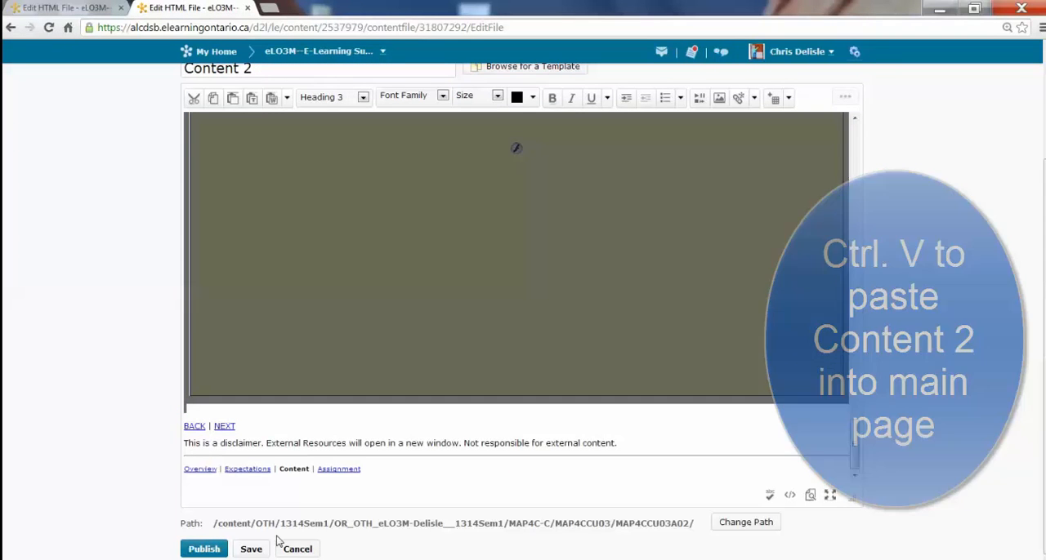
{"action": "left_click", "coordinate": [202, 549]}
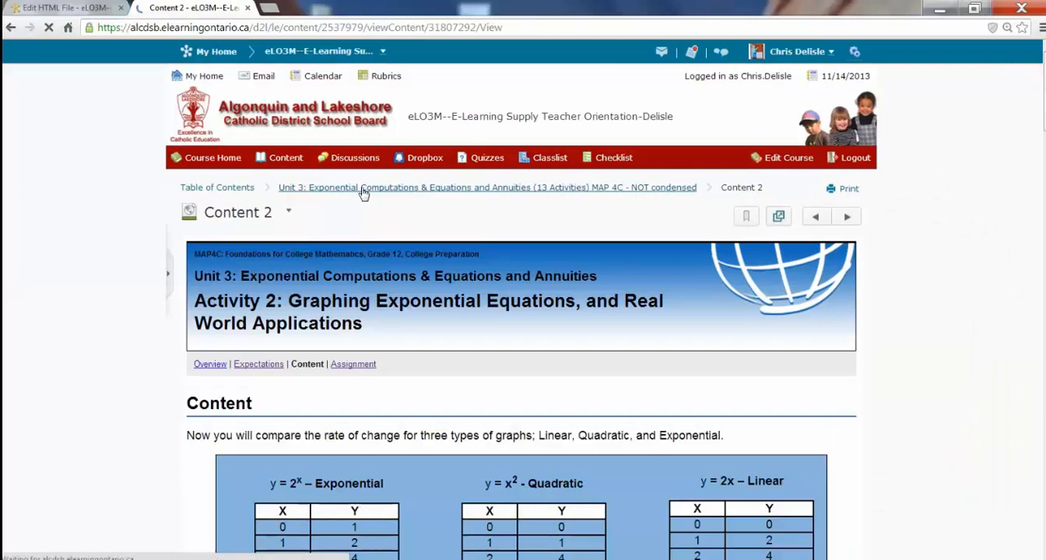
- Open the Assignment topic for editing from Unit 3, then switch back to the U3A2 editor
{"action": "left_click", "coordinate": [487, 186]}
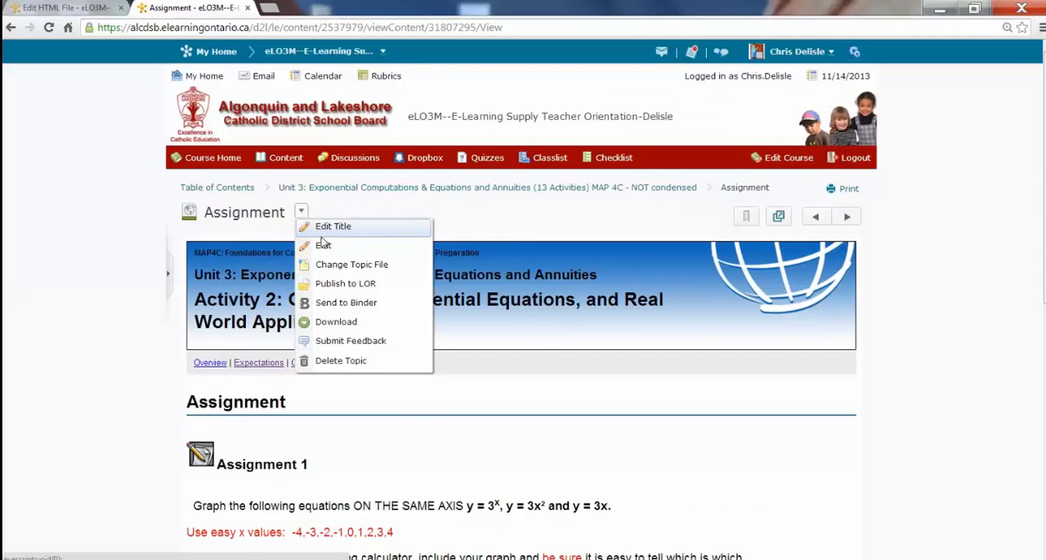
{"action": "left_click", "coordinate": [324, 245]}
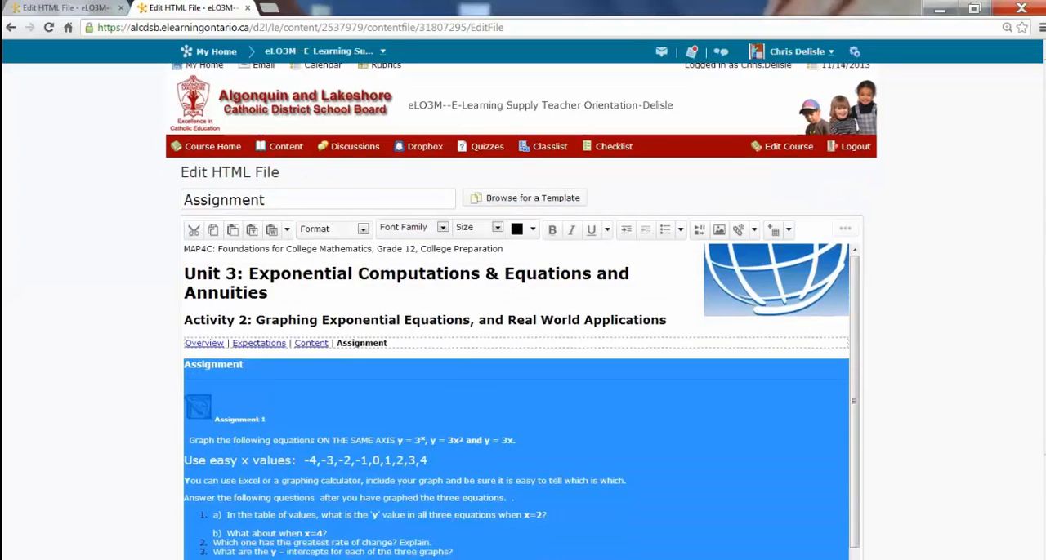
{"action": "scroll", "scroll_direction": "down", "scroll_amount": 3}
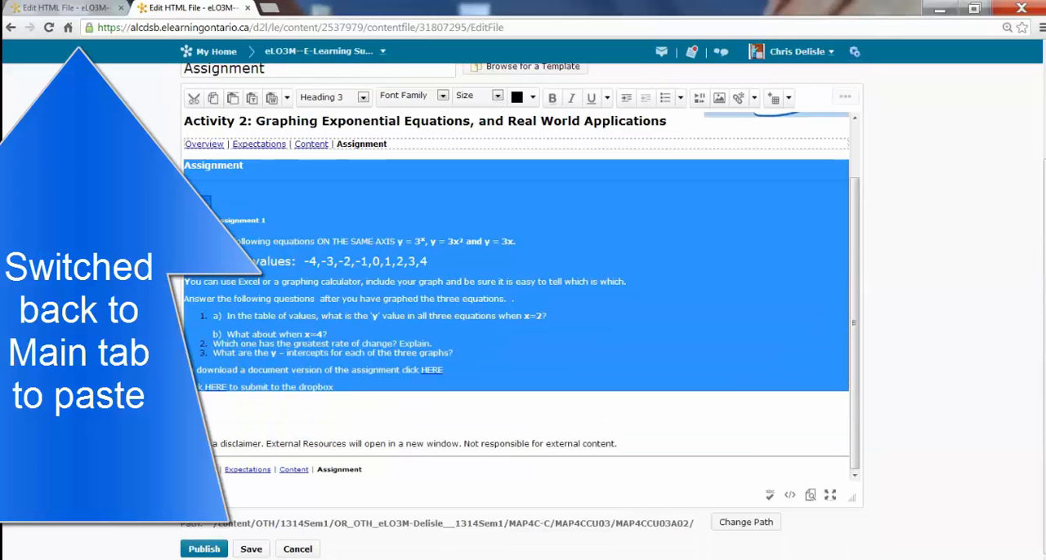
{"action": "left_click", "coordinate": [62, 7]}
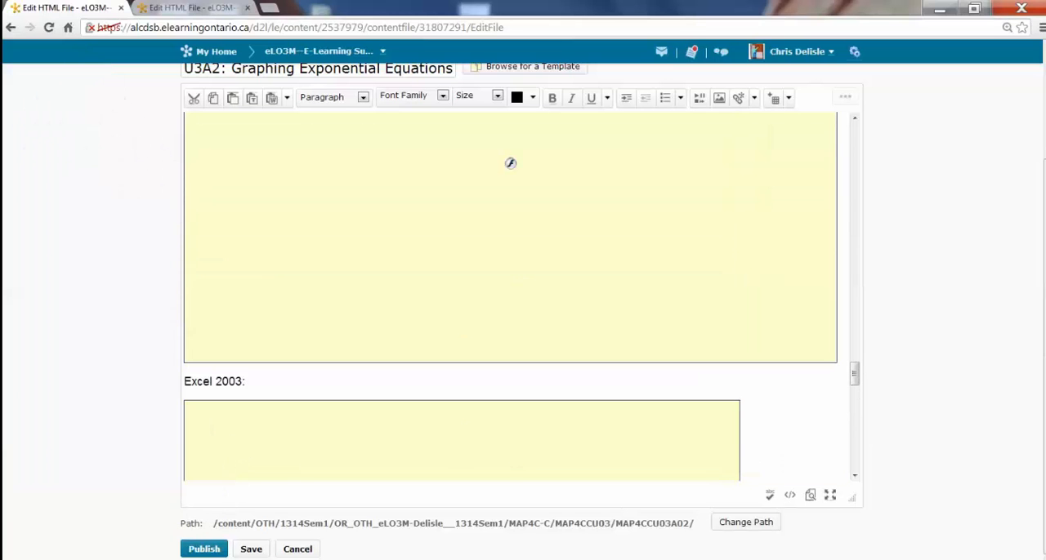
- Save and publish the edited U3A2 Graphing Exponential Equations page, landing on its view
{"action": "left_click", "coordinate": [203, 549]}
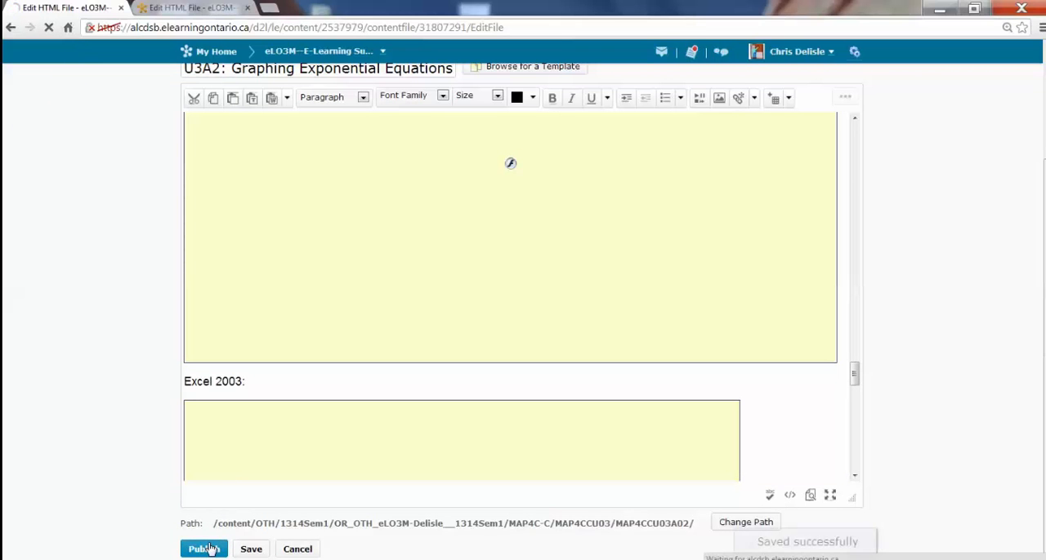
{"action": "left_click", "coordinate": [203, 549]}
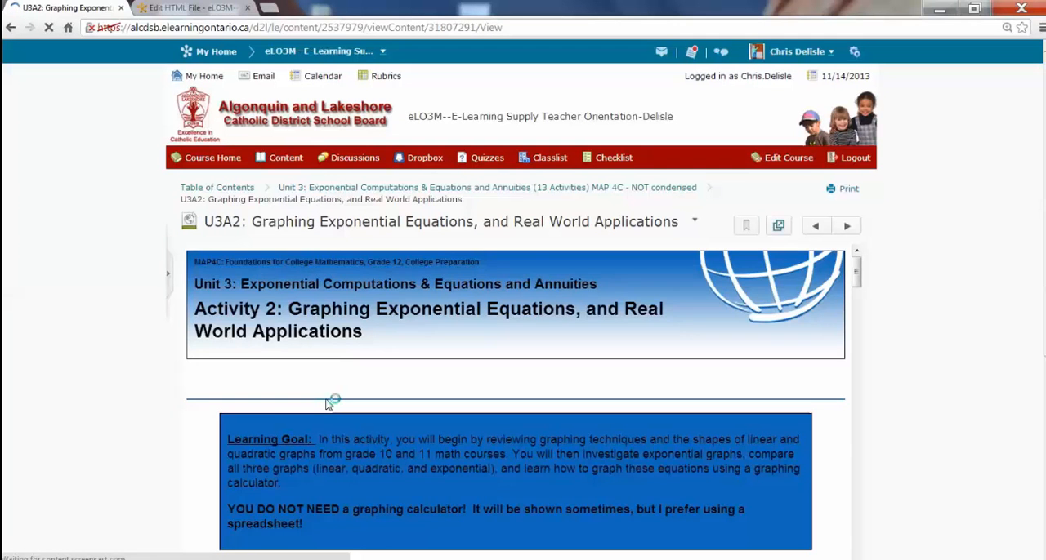
- Review the U3A2 page's learning goal, videos and questions, then return to the Unit 3 list
{"action": "scroll", "scroll_direction": "down", "scroll_amount": 3}
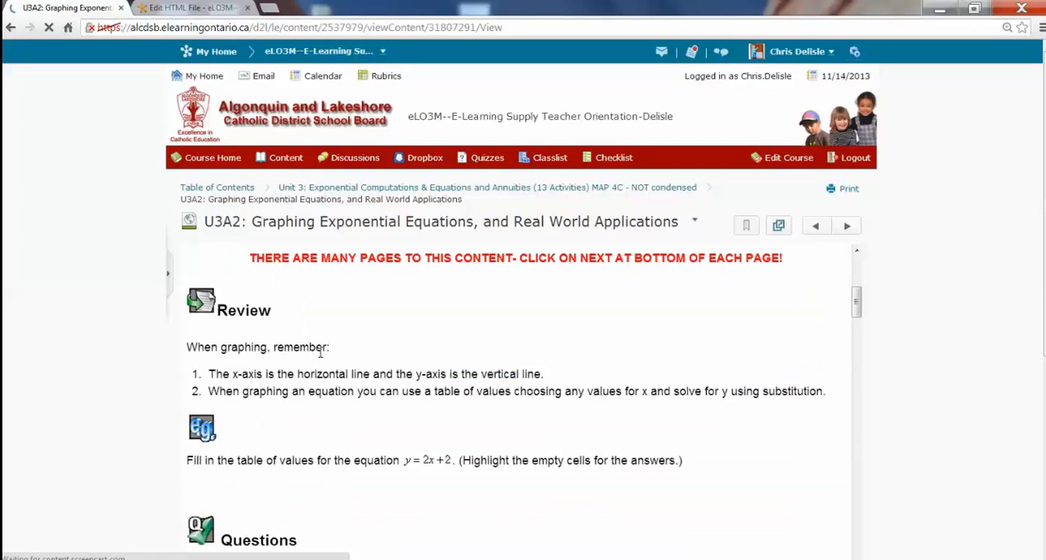
{"action": "scroll", "scroll_direction": "down", "scroll_amount": 3}
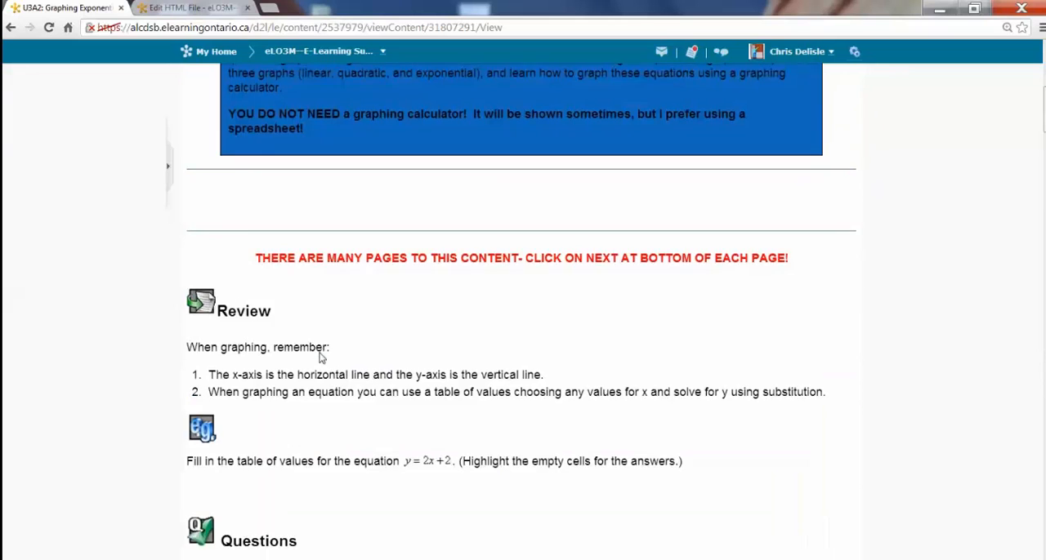
{"action": "scroll", "scroll_direction": "down", "scroll_amount": 3}
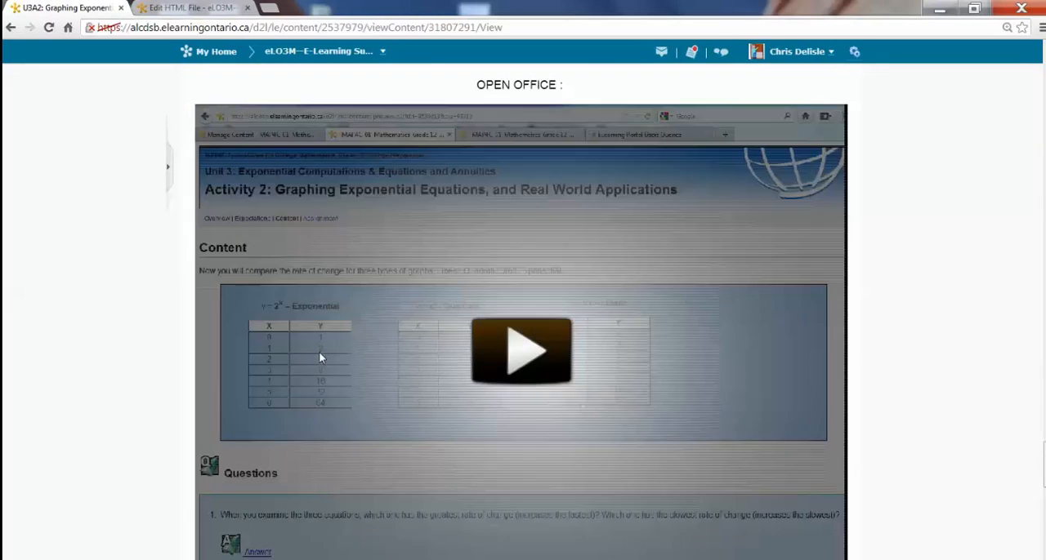
{"action": "mouse_move", "coordinate": [319, 343]}
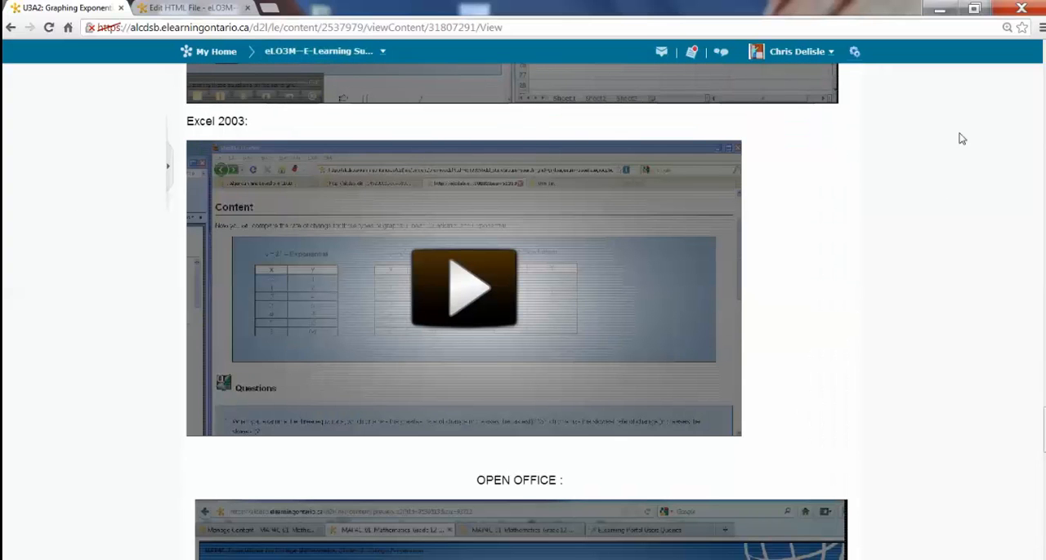
{"action": "scroll", "scroll_direction": "down", "scroll_amount": 3}
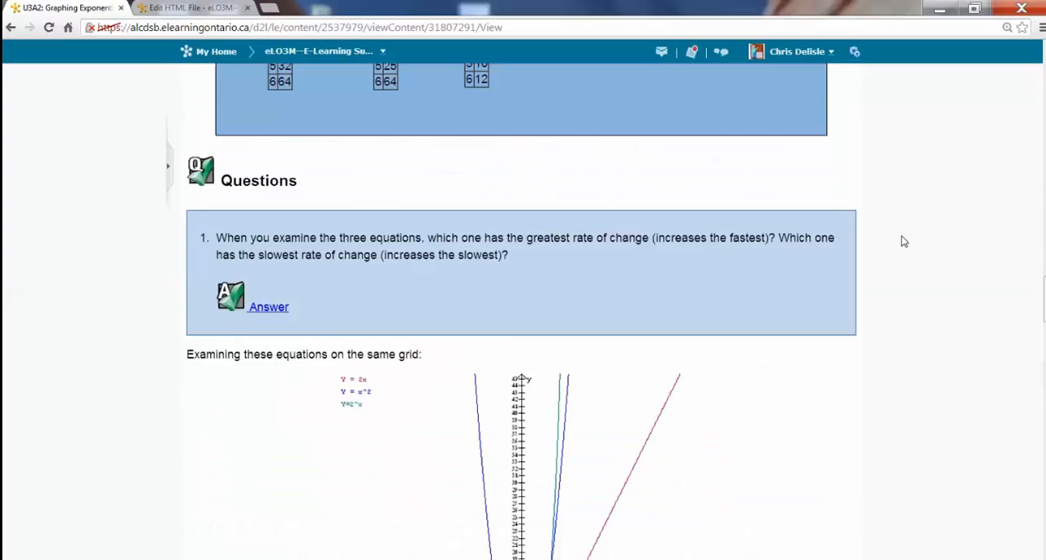
{"action": "scroll", "scroll_direction": "up", "scroll_amount": 3}
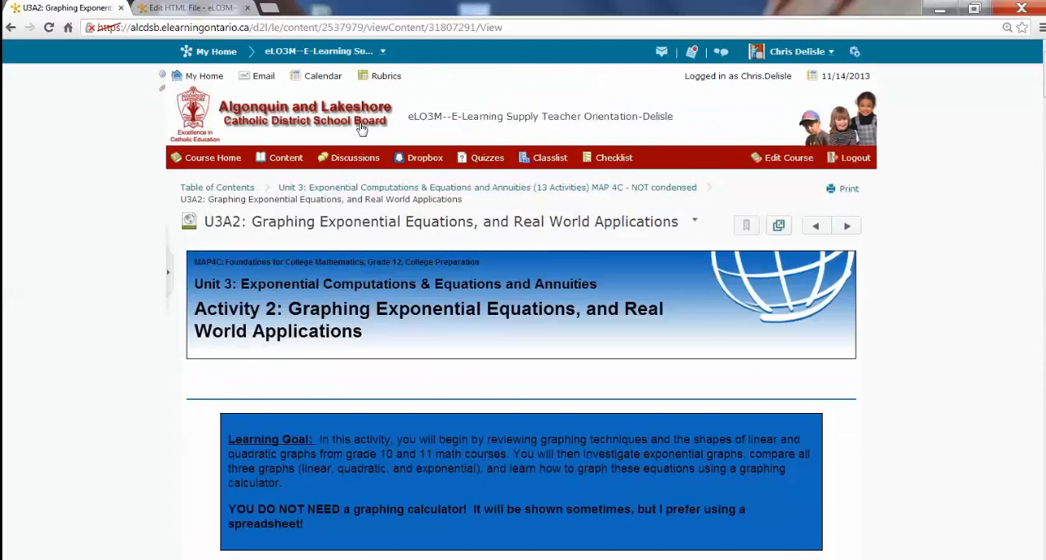
{"action": "left_click", "coordinate": [487, 186]}
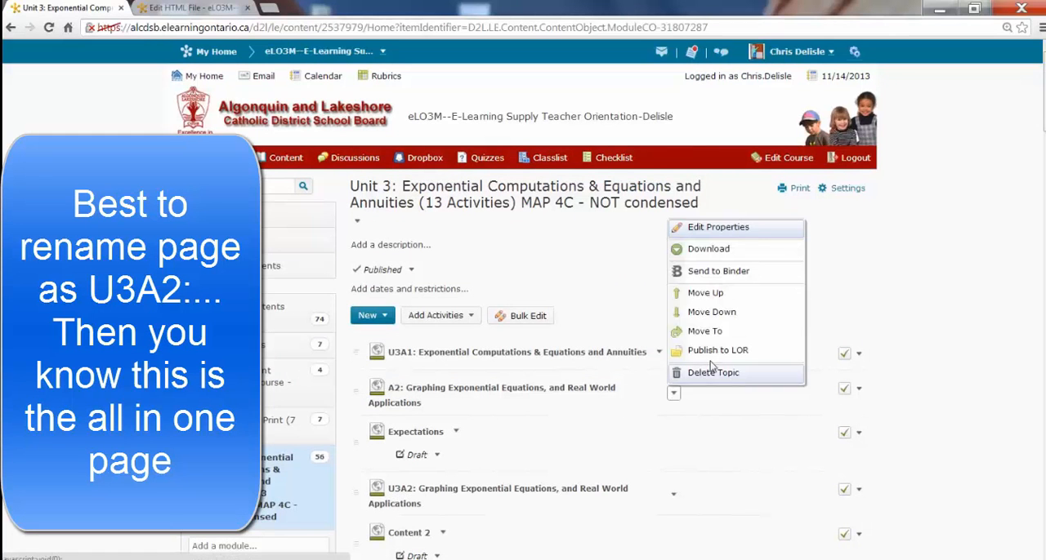
- Delete the old A2 overview topic from the Unit 3 list
{"action": "left_click", "coordinate": [712, 372]}
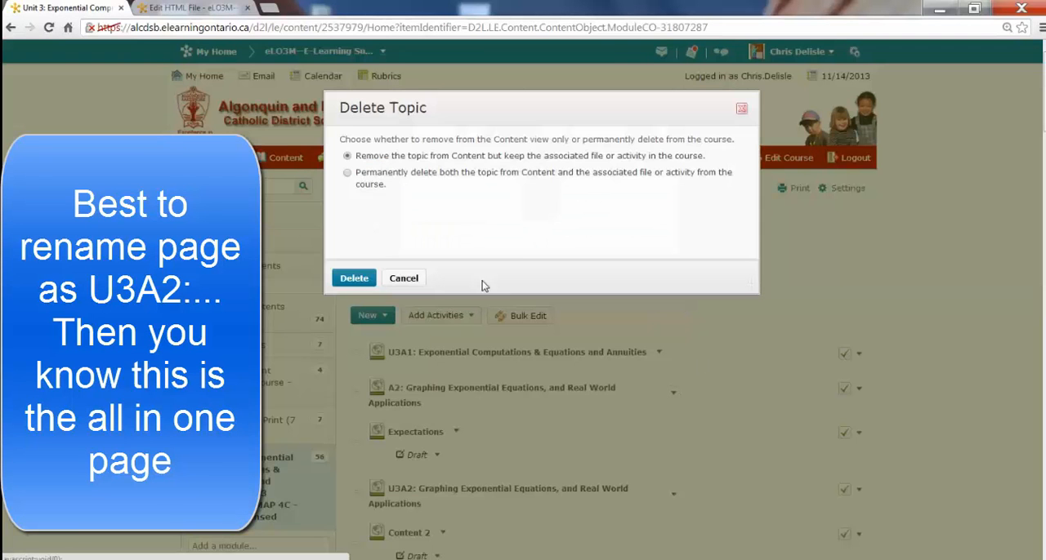
{"action": "left_click", "coordinate": [353, 278]}
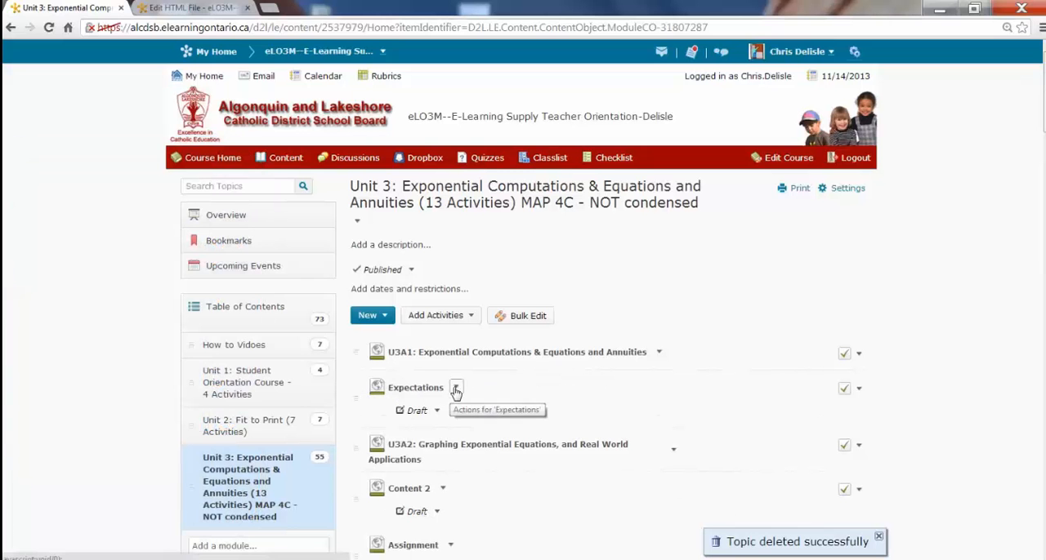
- Delete the Expectations and Content 2 topics, leaving U3A2 followed by Assignment
{"action": "left_click", "coordinate": [455, 388]}
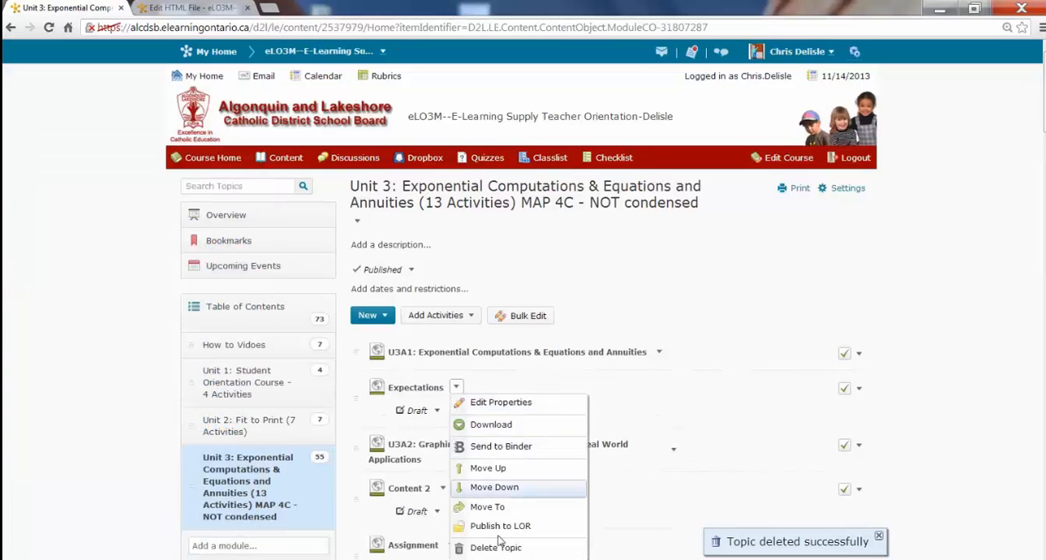
{"action": "left_click", "coordinate": [495, 547]}
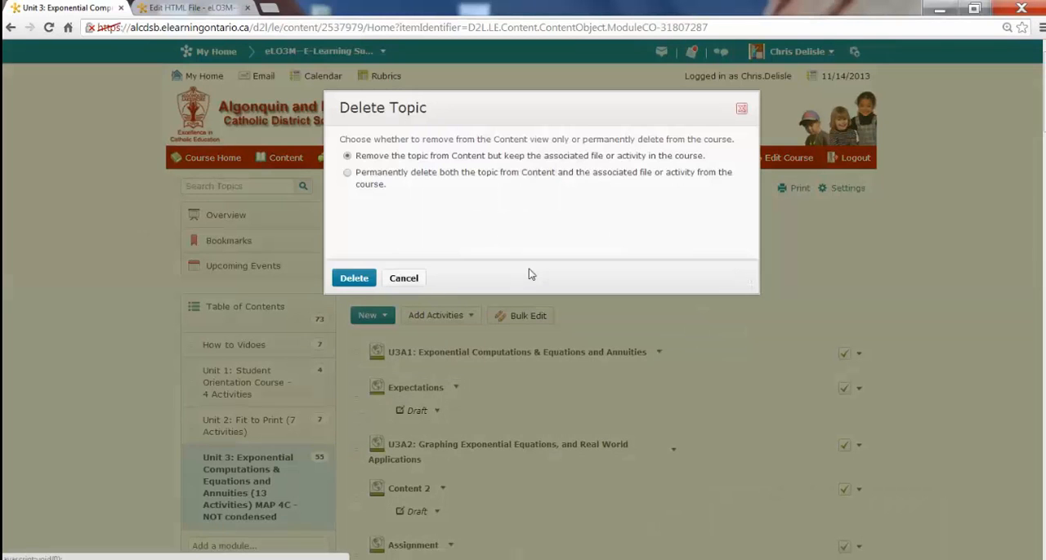
{"action": "left_click", "coordinate": [353, 278]}
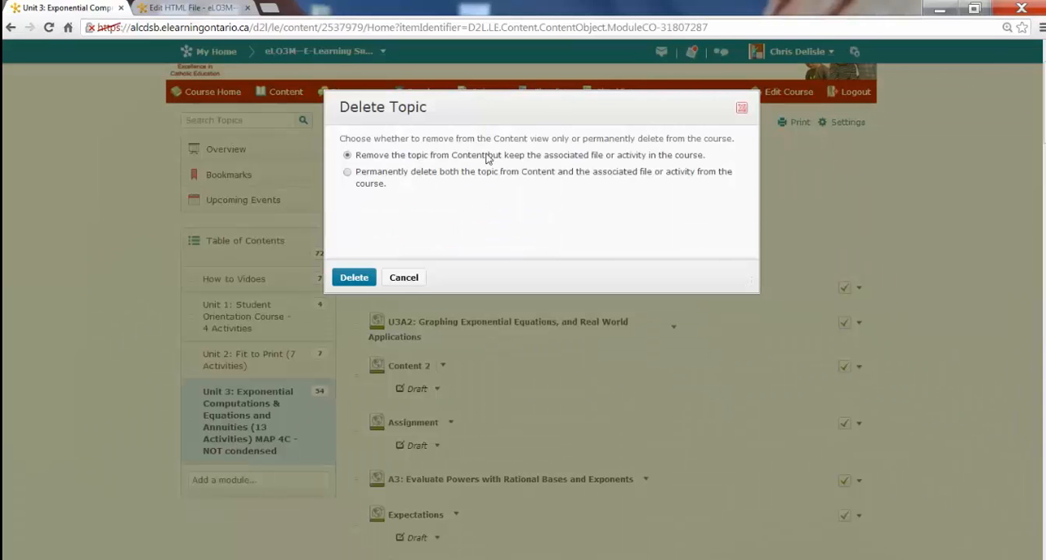
{"action": "mouse_move", "coordinate": [405, 253]}
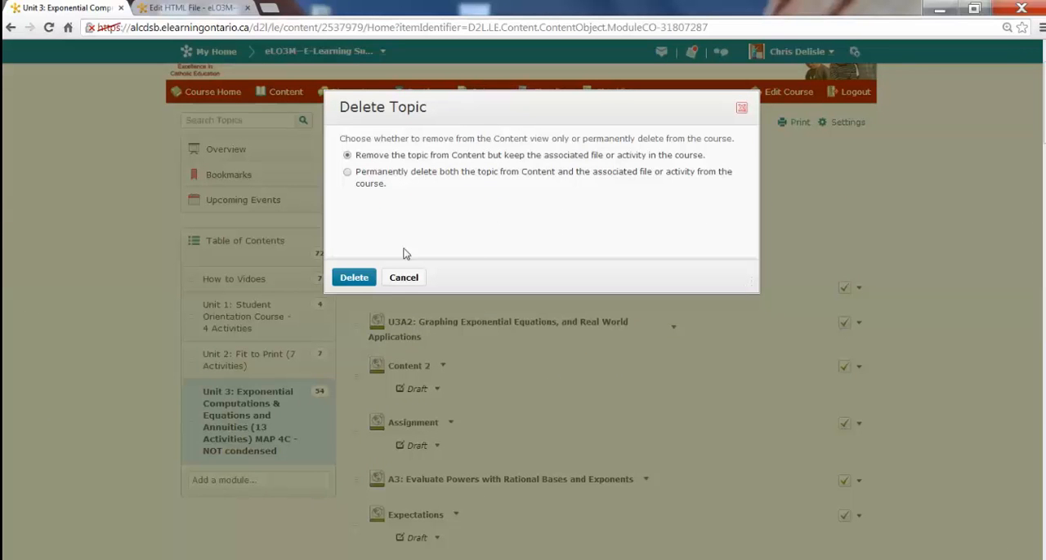
{"action": "left_click", "coordinate": [353, 277]}
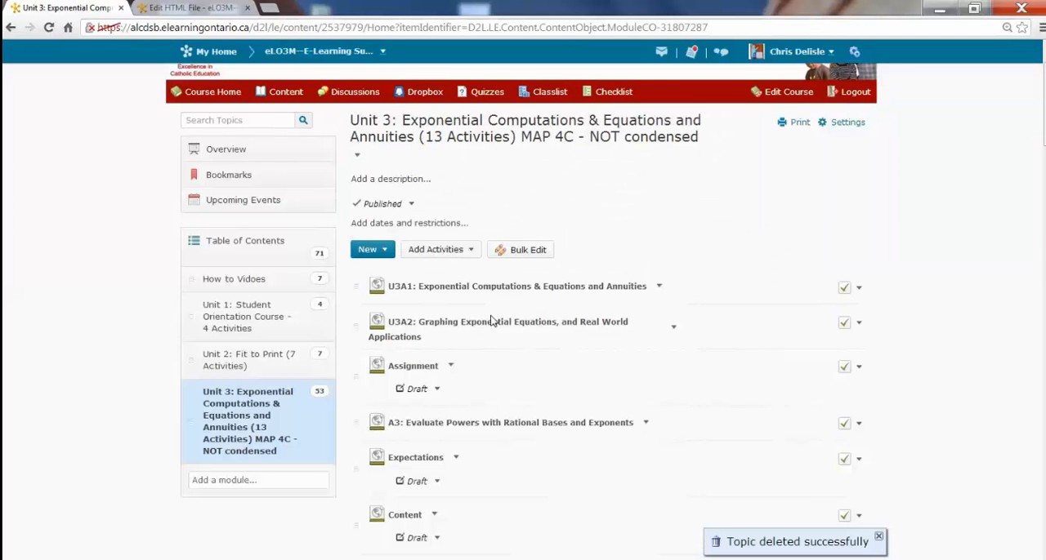
- Leave Unit 3 and show the Unit 2: Fit to Print module with its seven activities
{"action": "scroll", "scroll_direction": "down", "scroll_amount": 3}
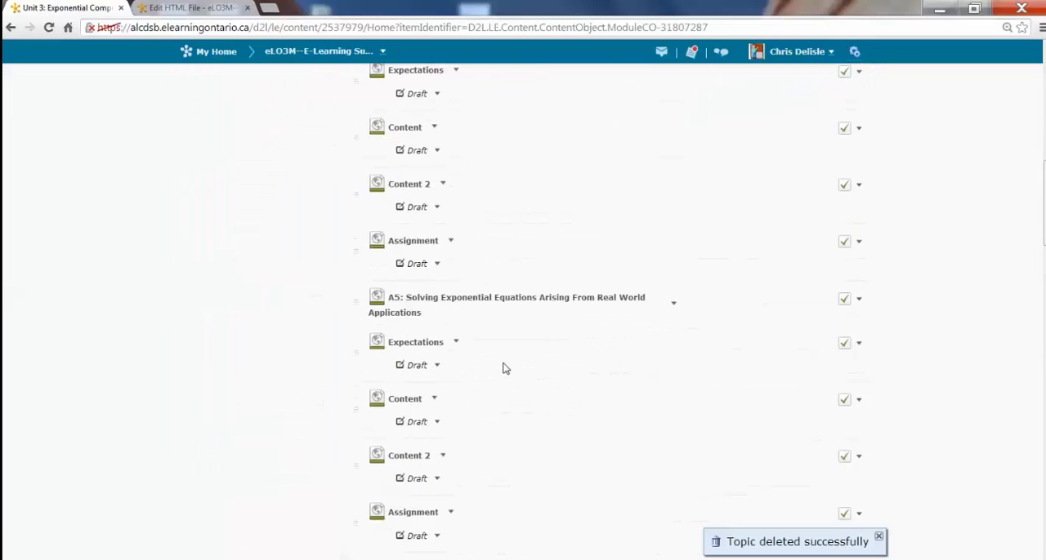
{"action": "scroll", "scroll_direction": "up", "scroll_amount": 3}
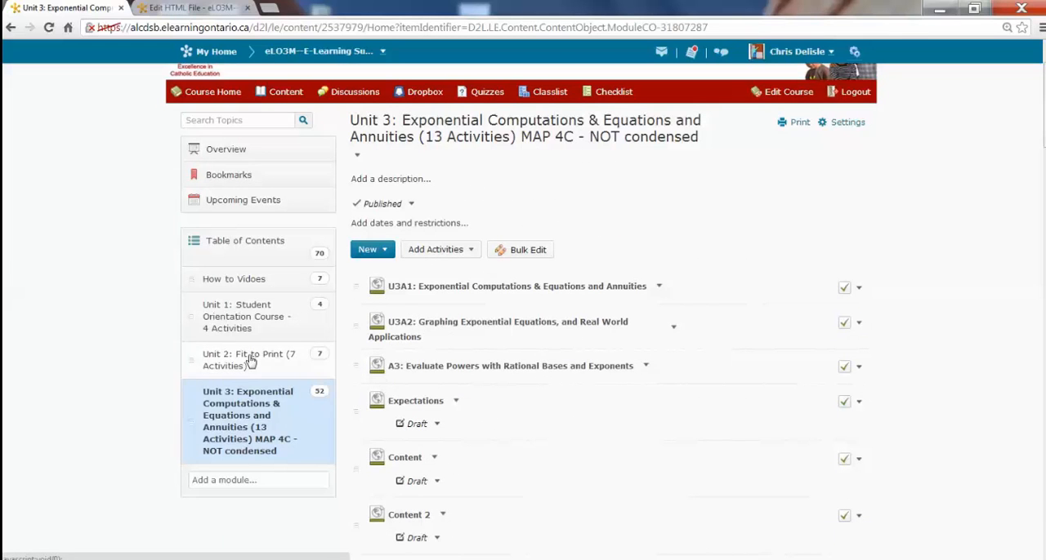
{"action": "left_click", "coordinate": [248, 359]}
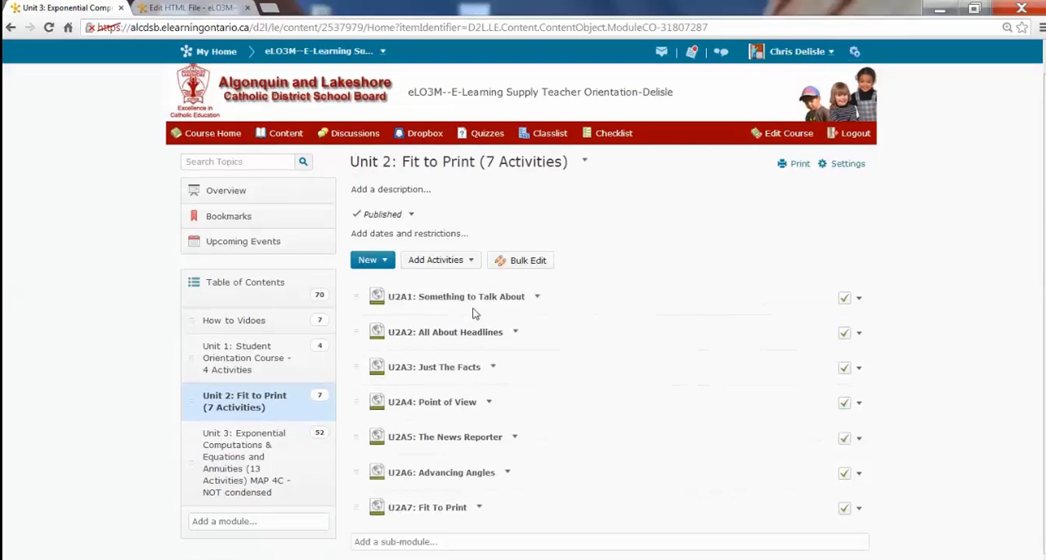